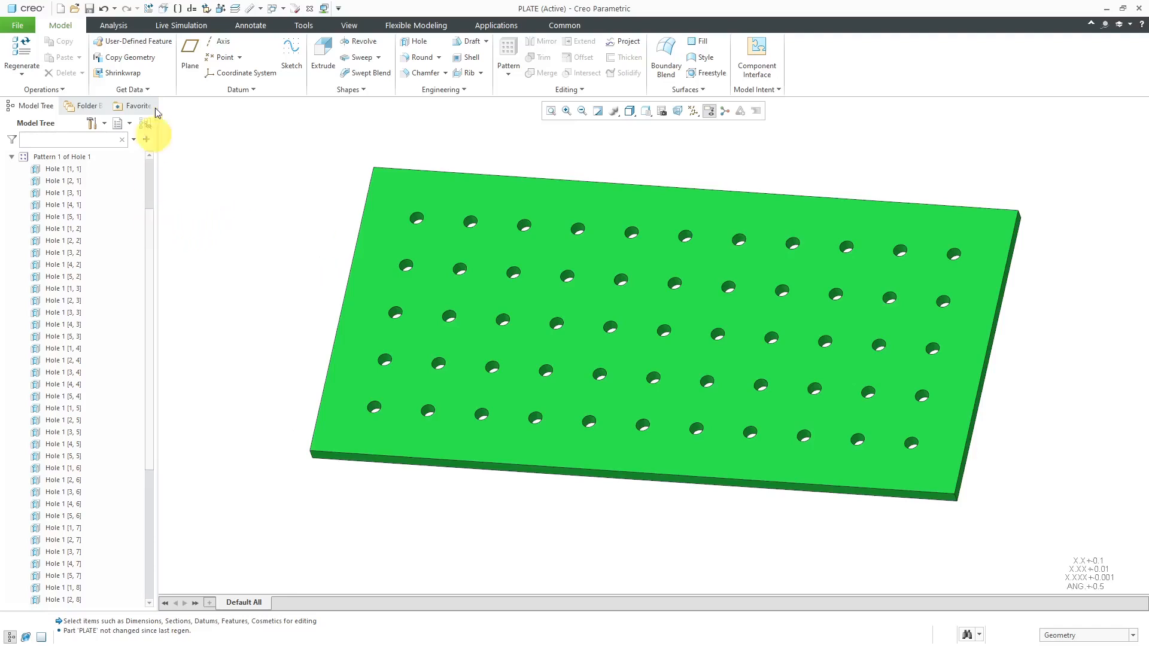
pyautogui.moveTo(266, 176)
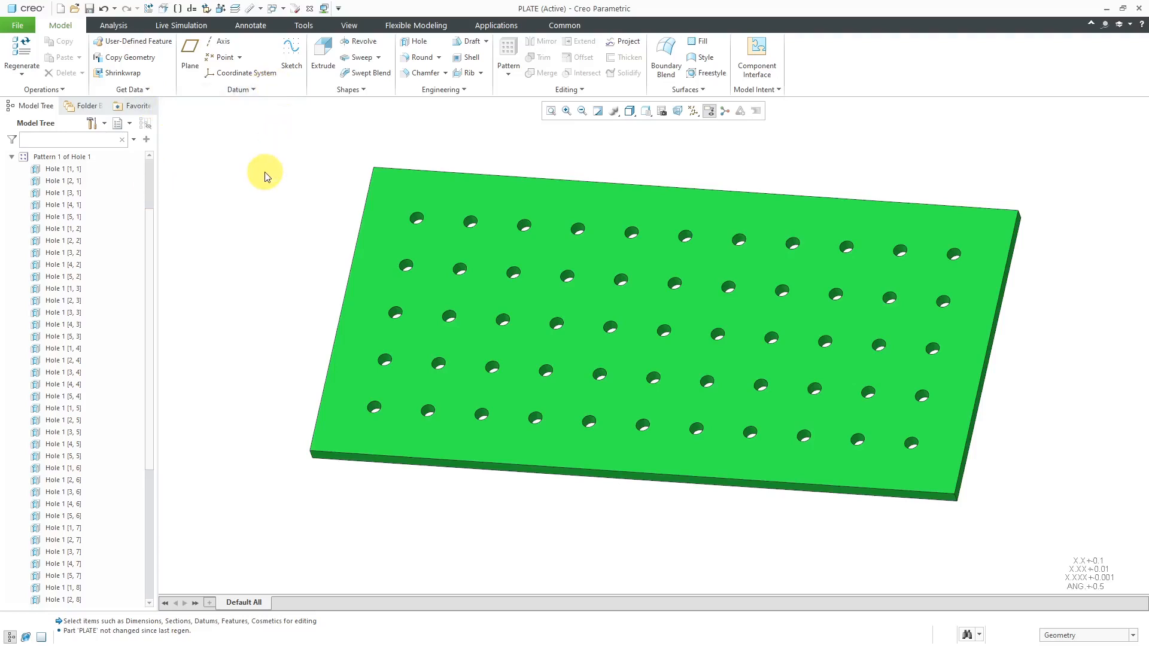
# Switch to the Annotate tools and set the annotation plane to TOP
pyautogui.click(250, 25)
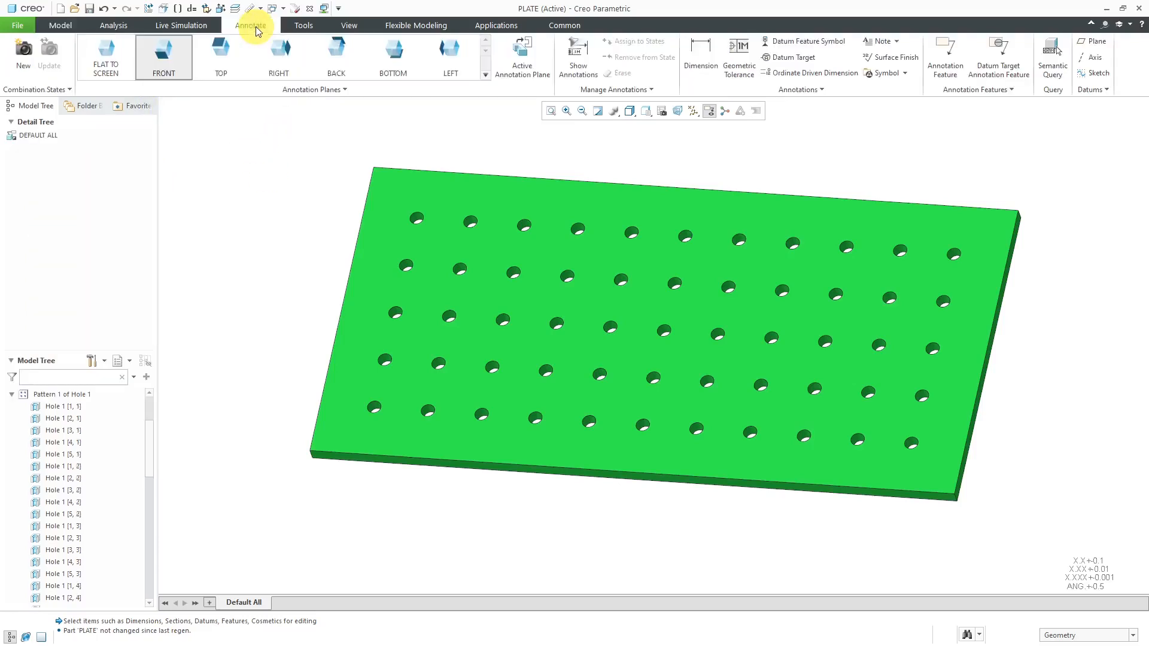
pyautogui.click(164, 56)
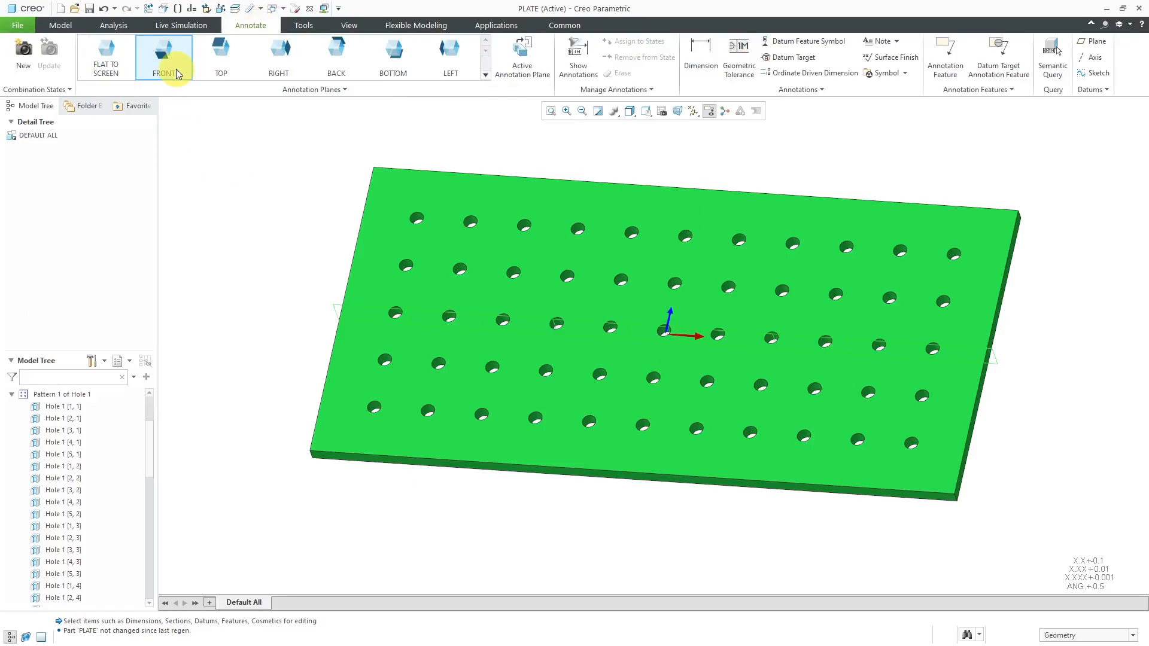
pyautogui.moveTo(163, 55)
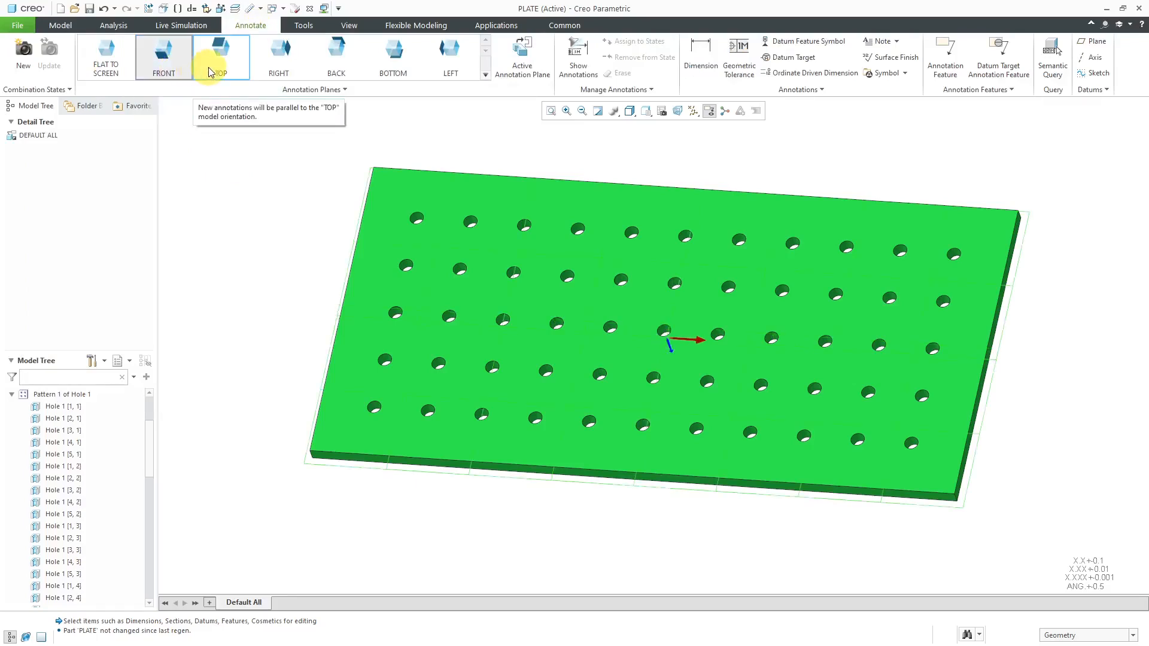
pyautogui.click(221, 56)
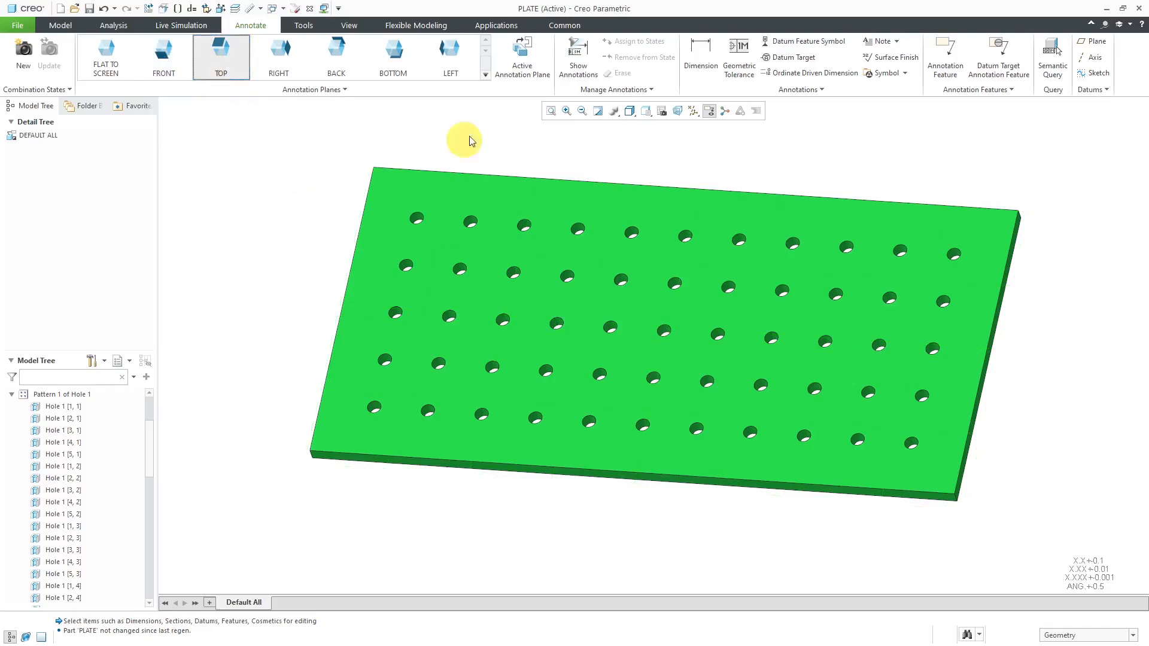
# Show Hole 1's d5 diameter dimension ⌀.50 +.02/-.00 and place it left of the plate
pyautogui.click(578, 55)
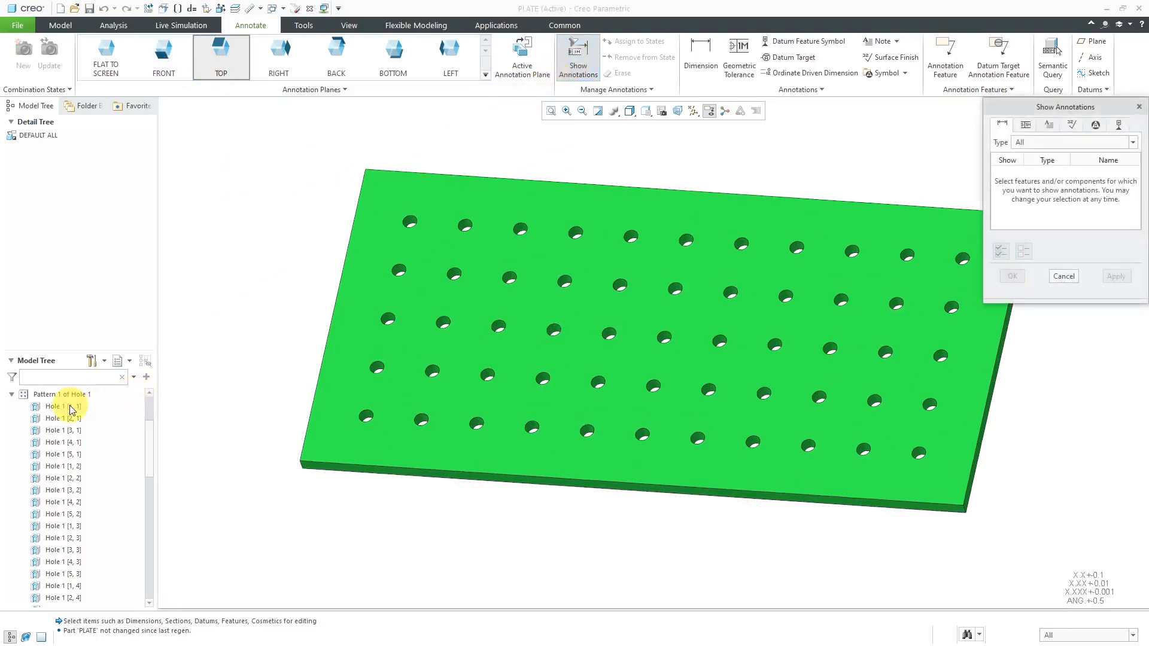
pyautogui.click(57, 407)
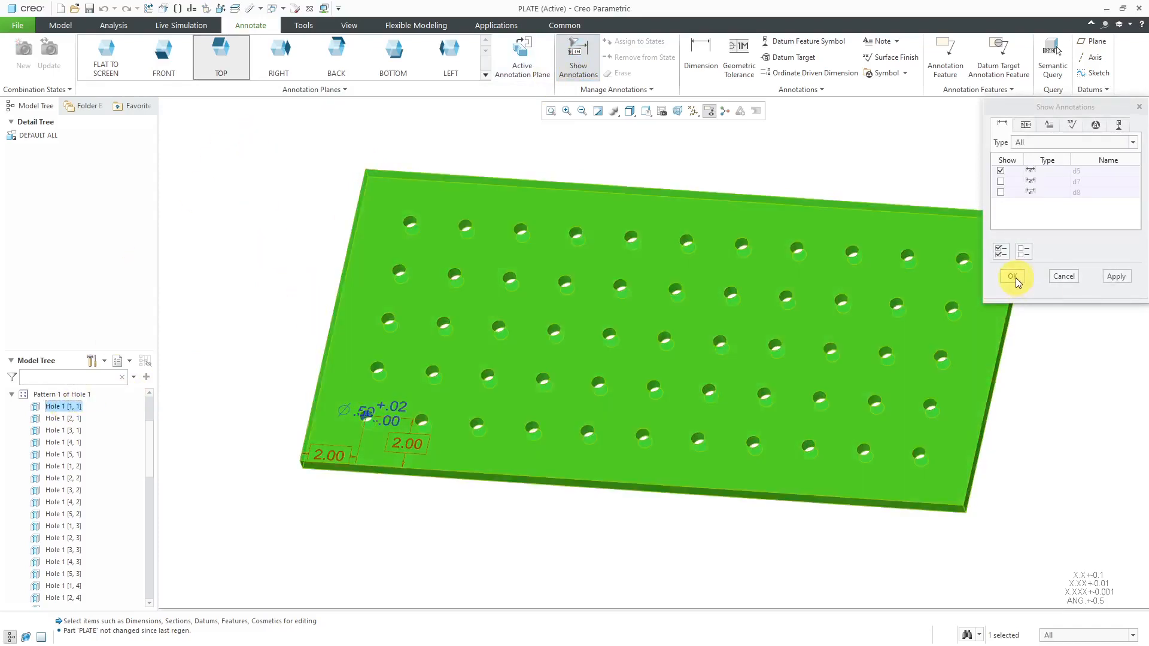
pyautogui.click(1013, 277)
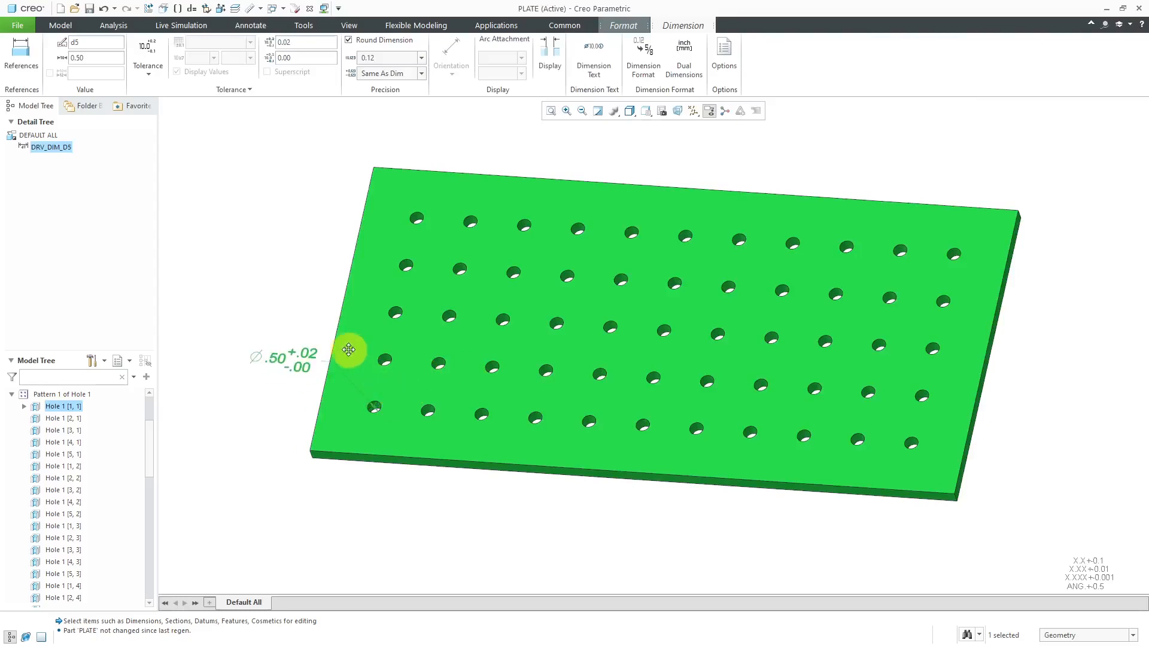
pyautogui.click(250, 25)
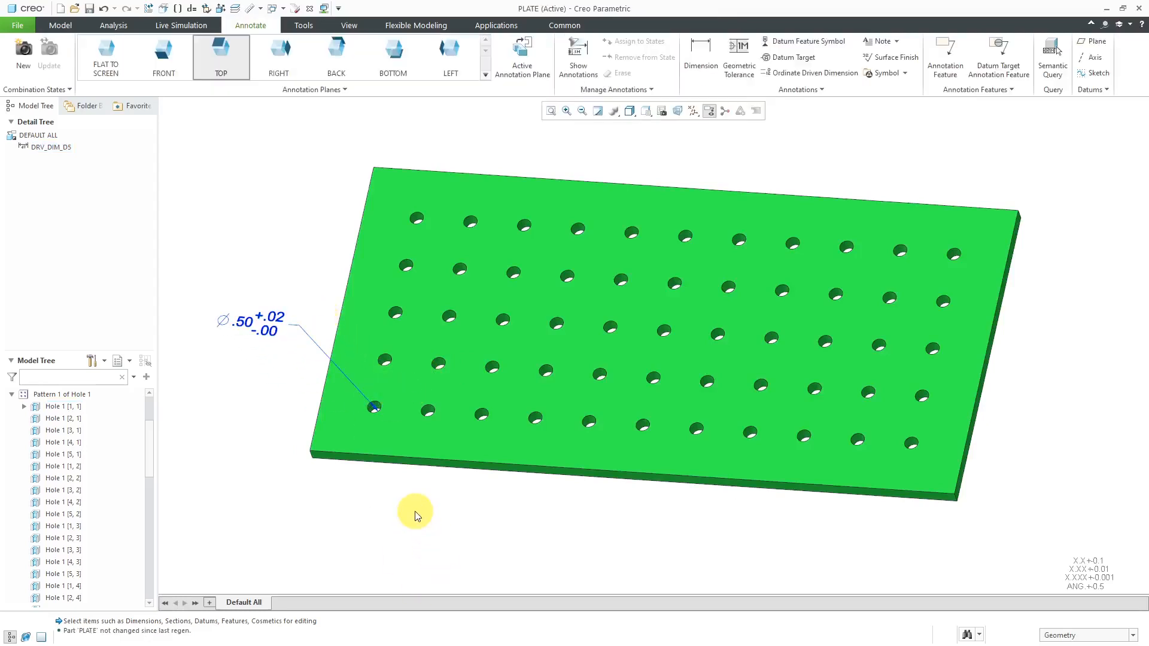
pyautogui.click(246, 322)
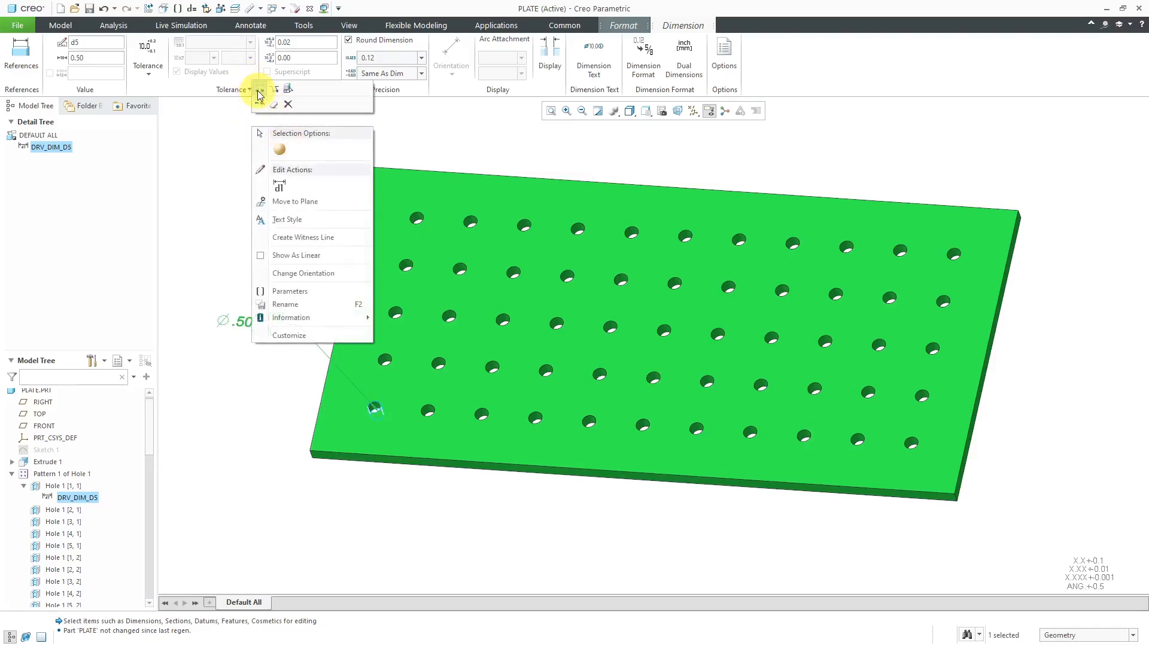
pyautogui.click(250, 25)
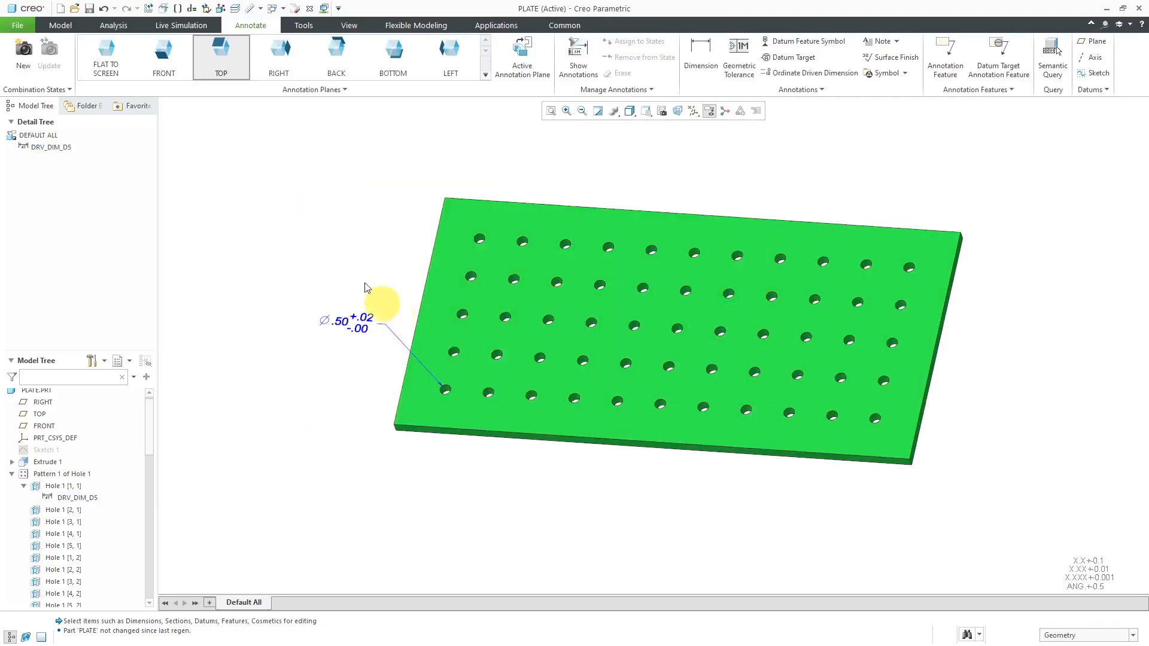
pyautogui.moveTo(273, 323)
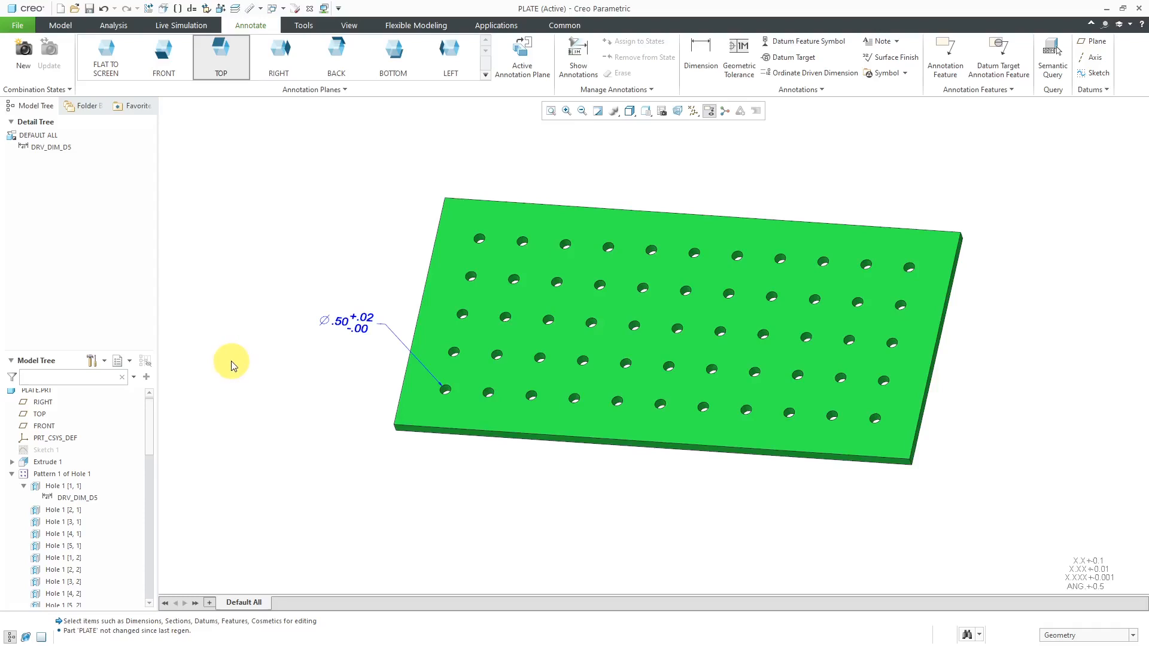
pyautogui.moveTo(79, 474)
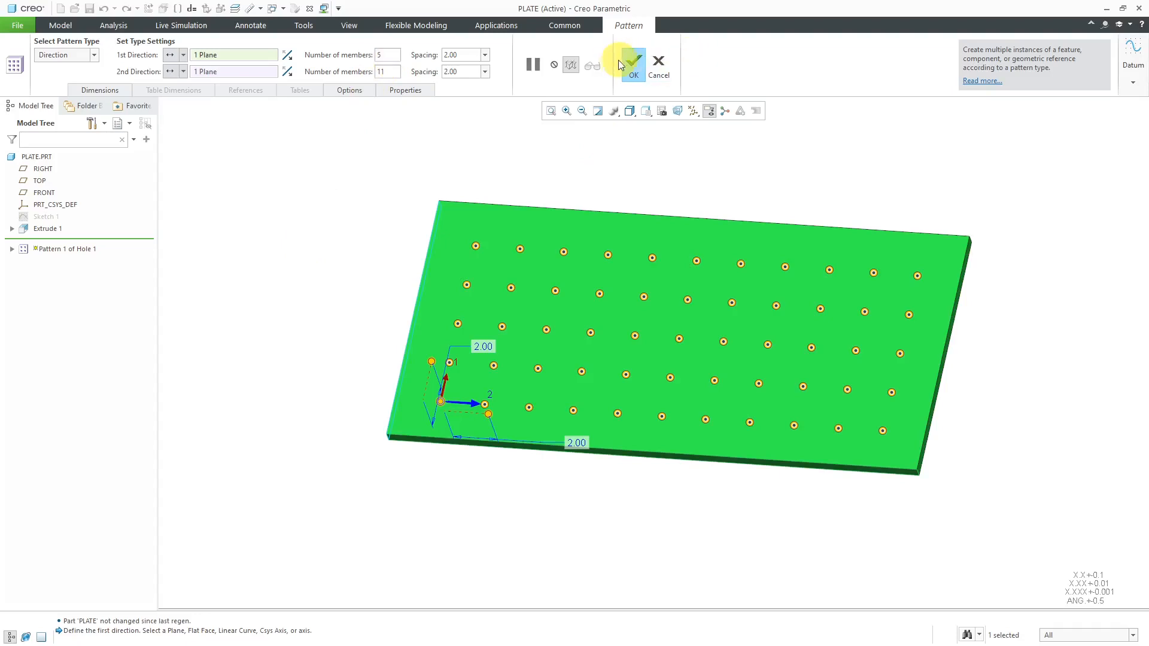
# Confirm the 5 by 11 hole pattern and show its spacing and hole-count dimensions
pyautogui.click(632, 65)
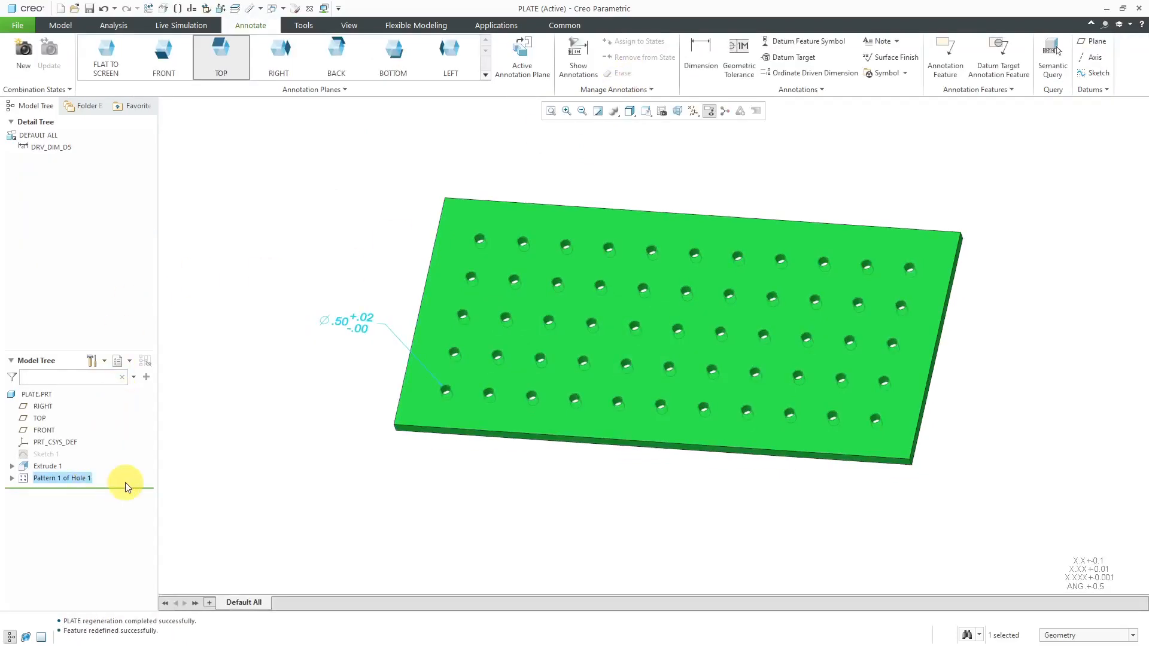
pyautogui.rightClick(62, 477)
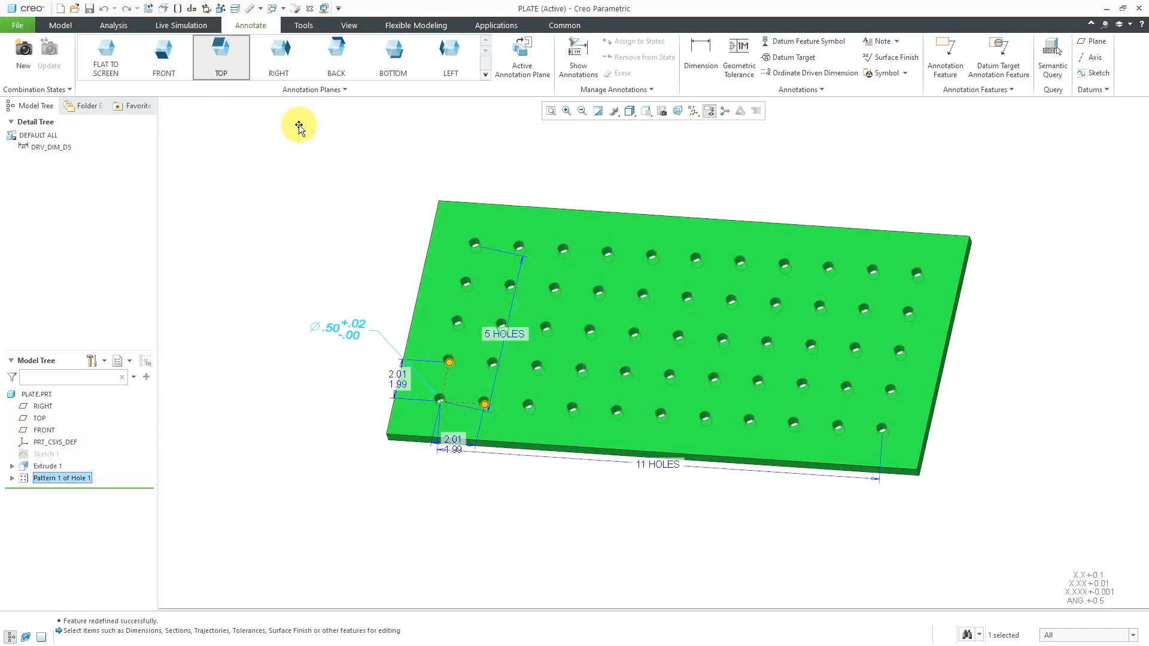
pyautogui.moveTo(302, 25)
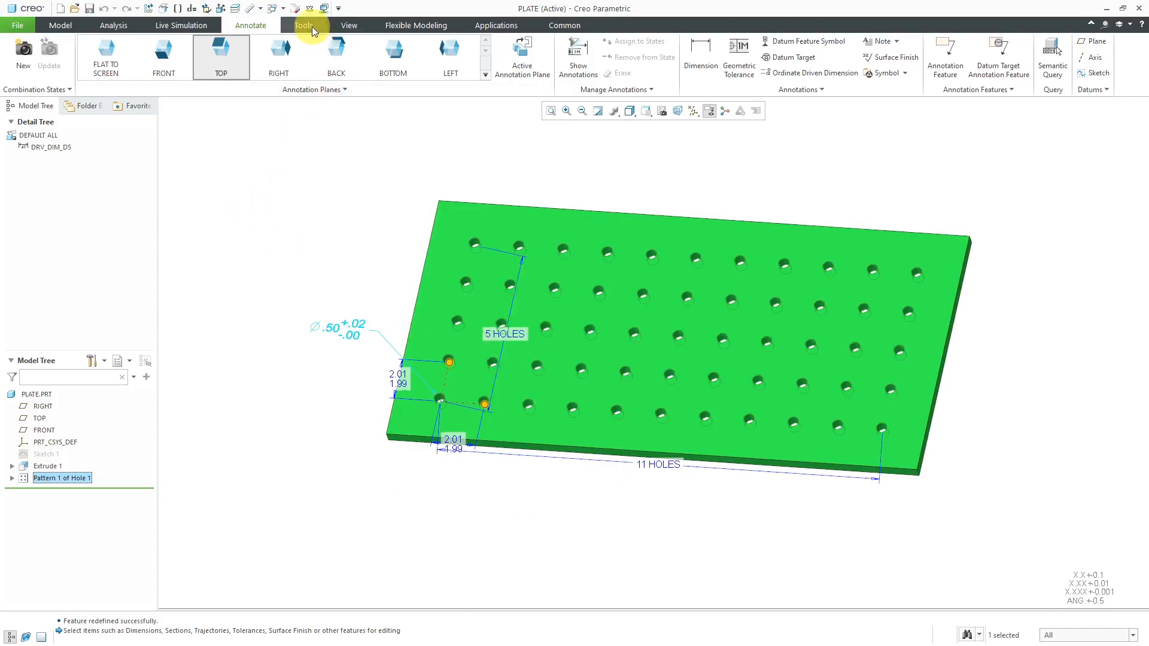
# Switch dimensions to symbolic names so the hole counts show as p11 and p12
pyautogui.click(304, 25)
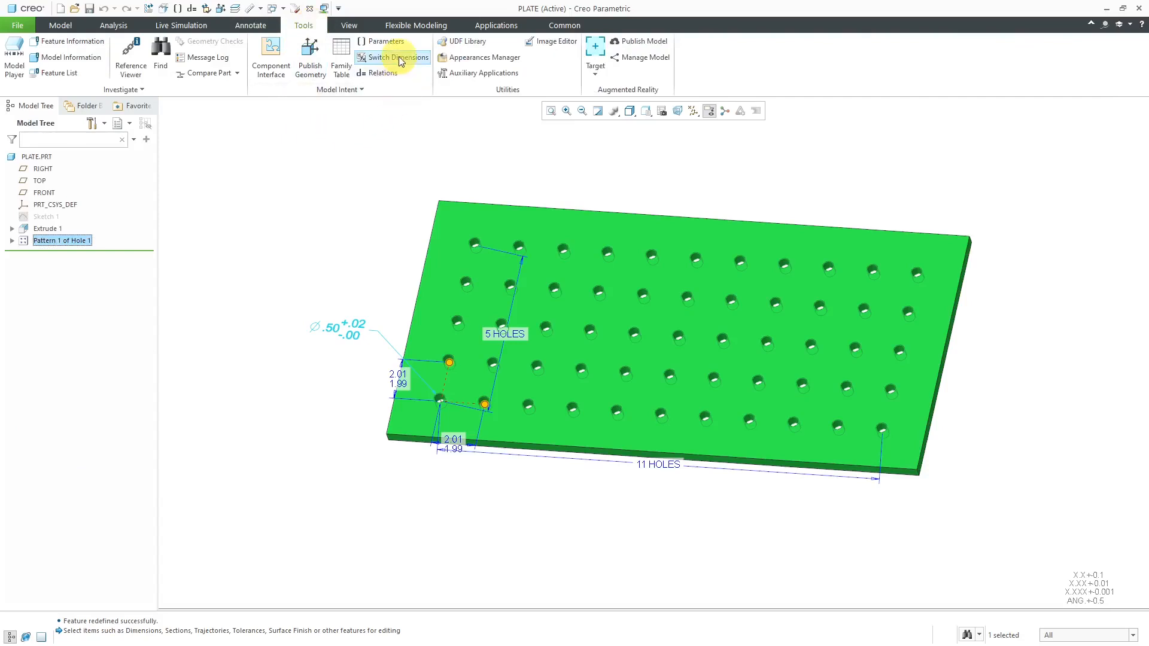
pyautogui.click(395, 58)
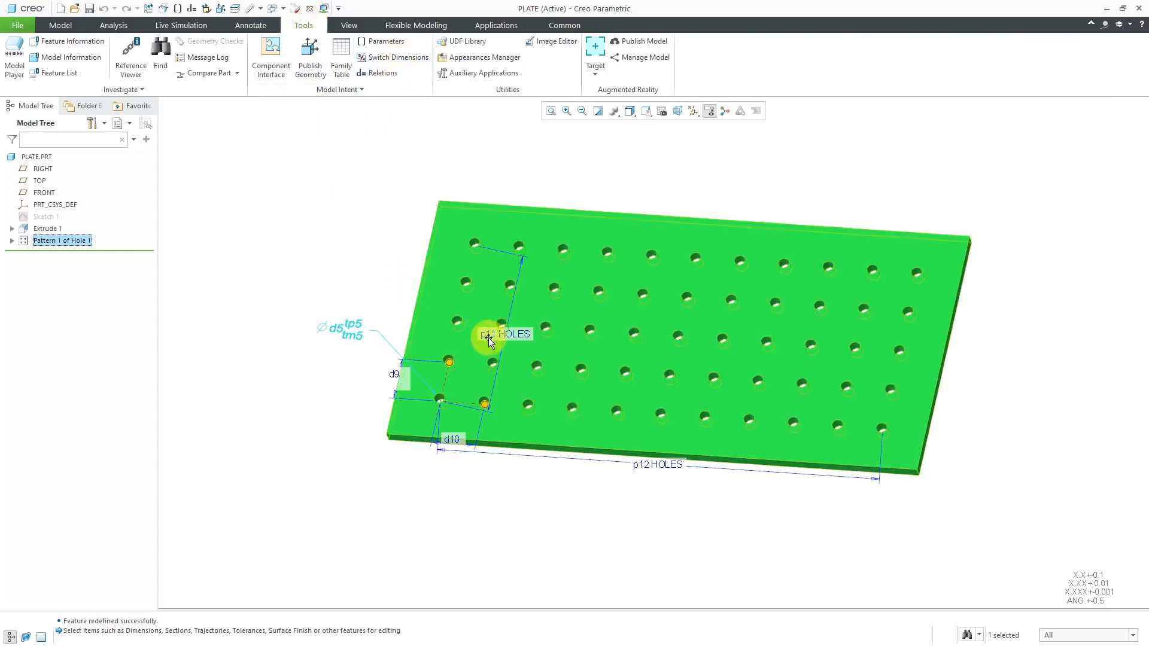
pyautogui.moveTo(629, 481)
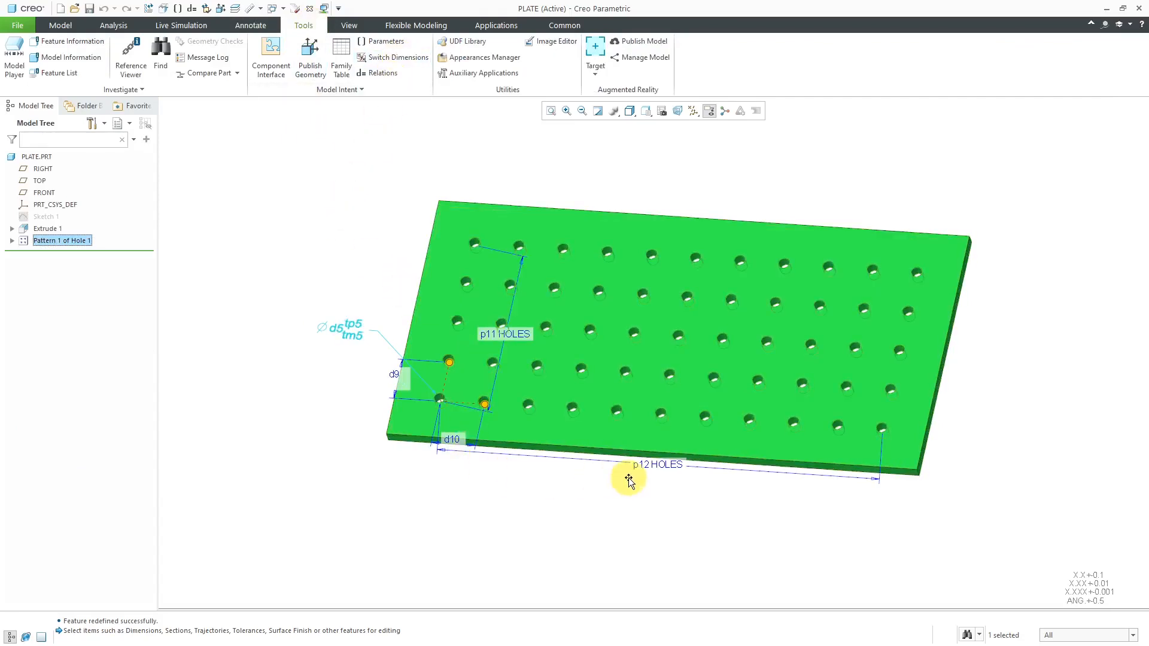
pyautogui.moveTo(391, 479)
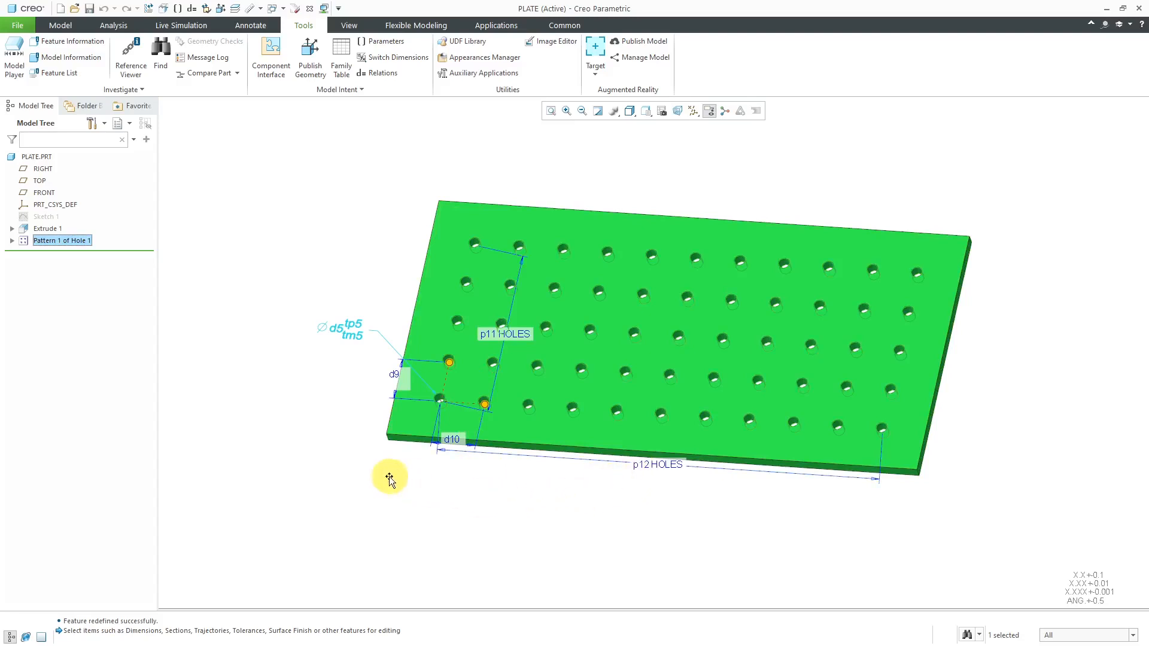
pyautogui.moveTo(366, 469)
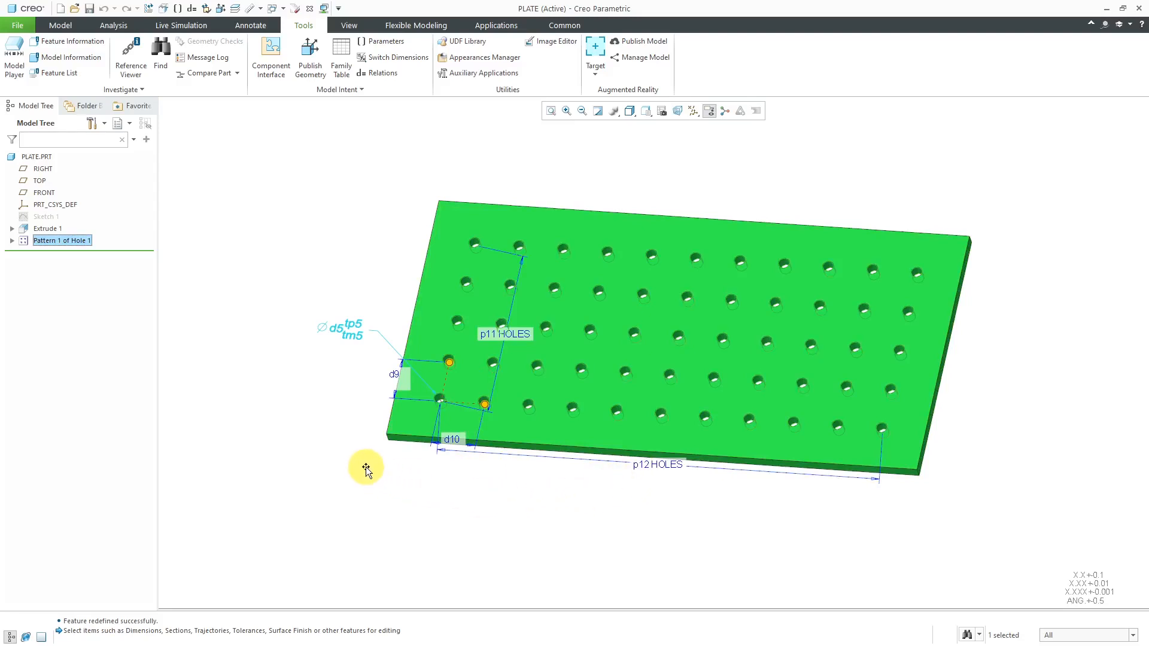
pyautogui.moveTo(366, 469)
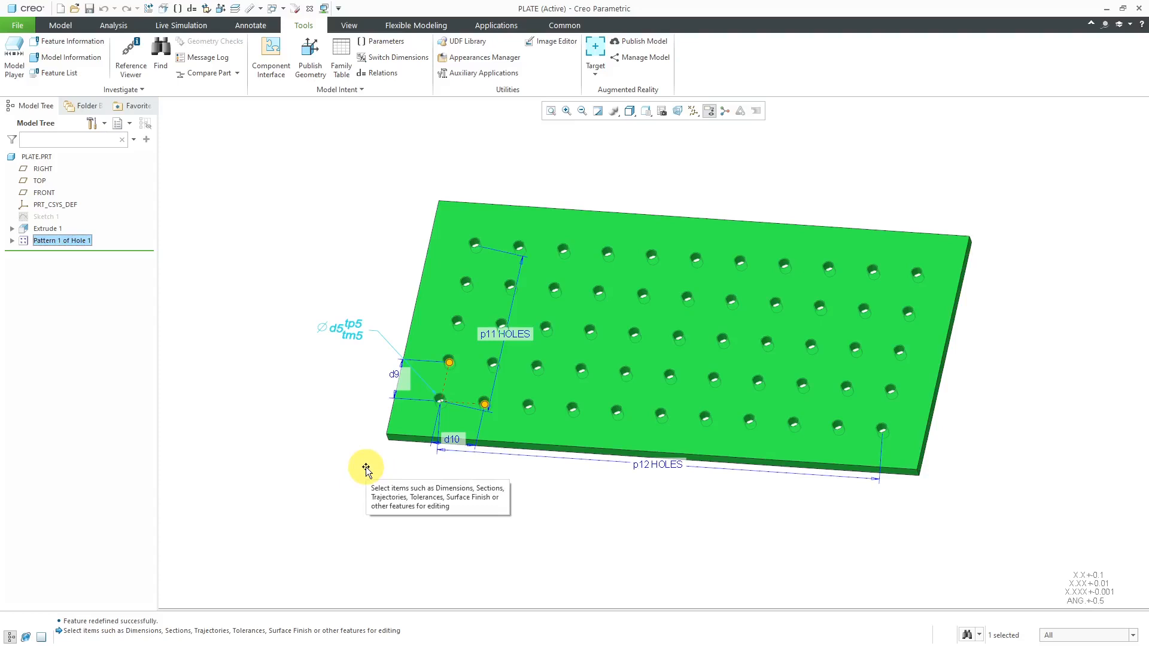
pyautogui.moveTo(319, 203)
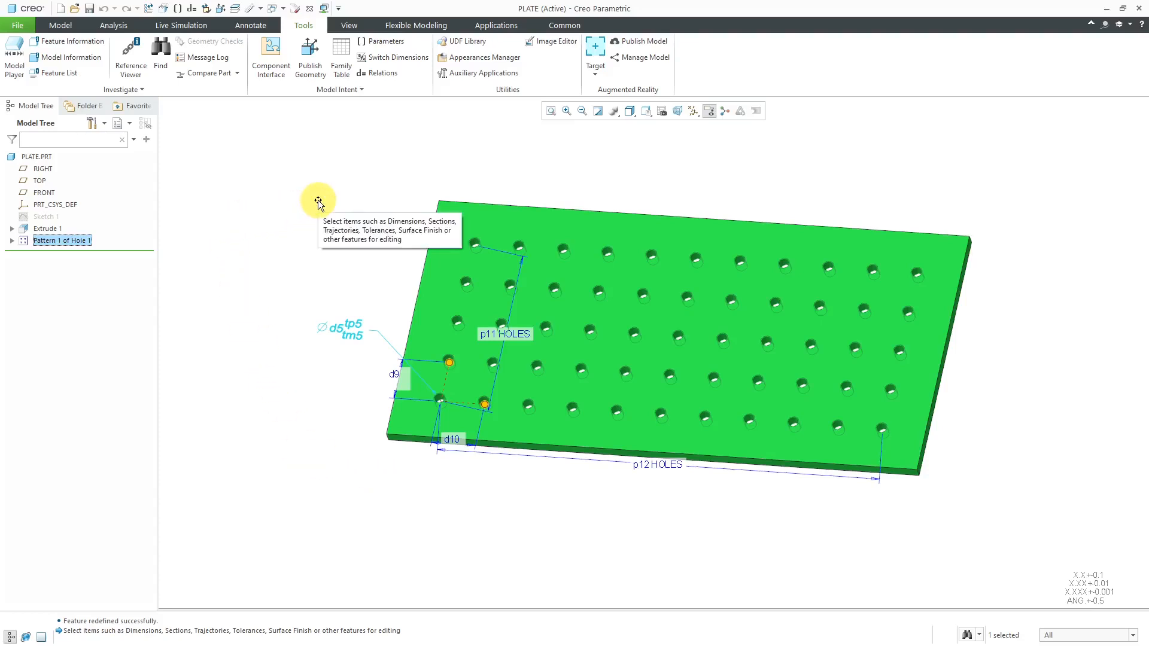
# In Relations, add a local integer parameter named PAT_INST
pyautogui.click(382, 73)
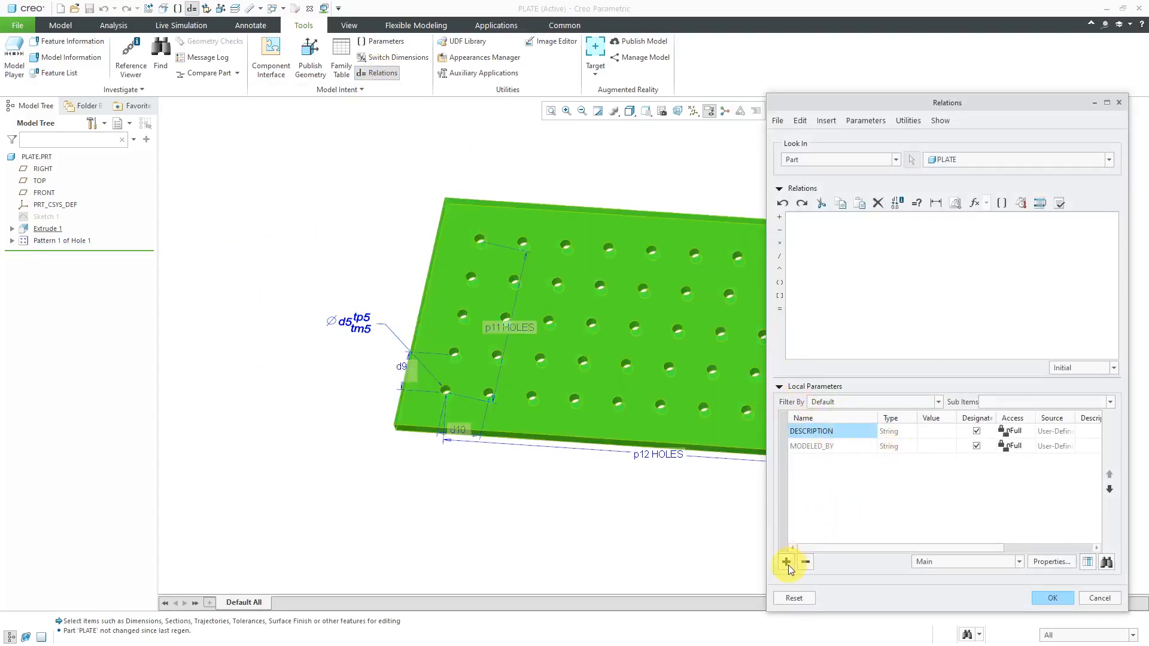
pyautogui.moveTo(787, 562)
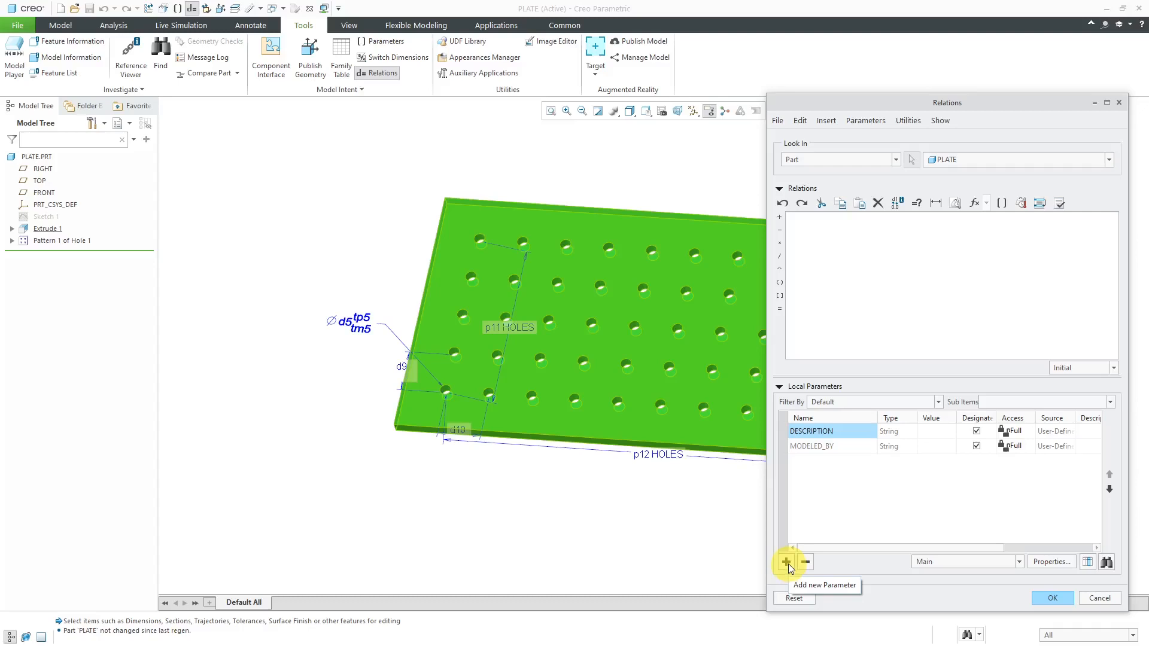
pyautogui.click(787, 562)
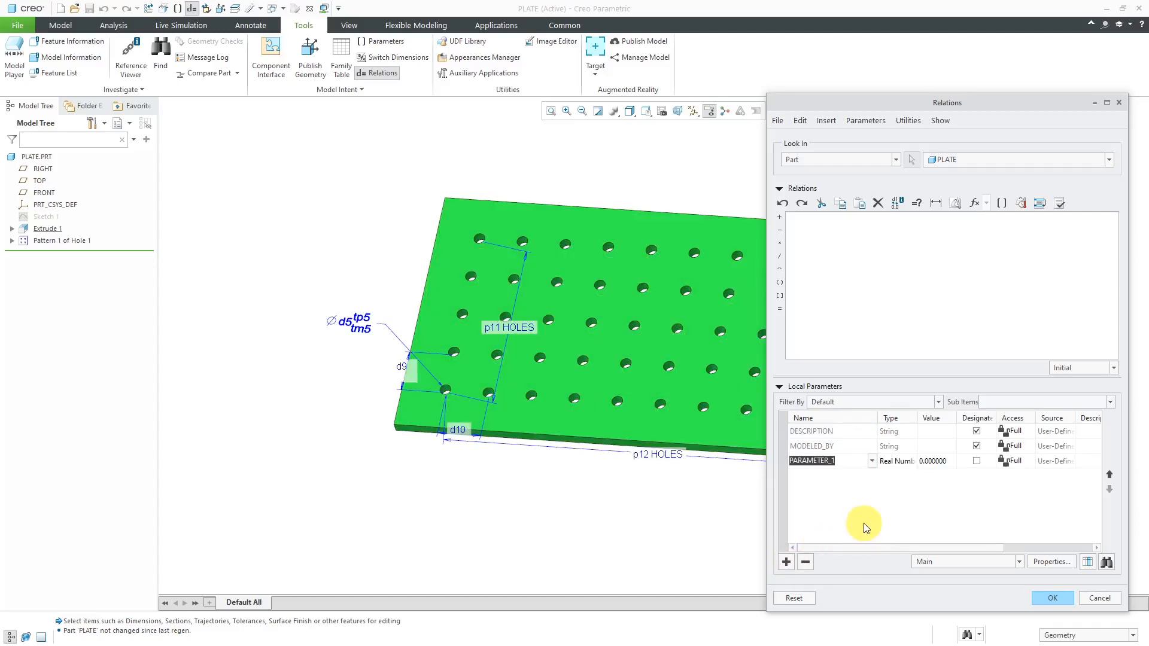
pyautogui.write('pat_')
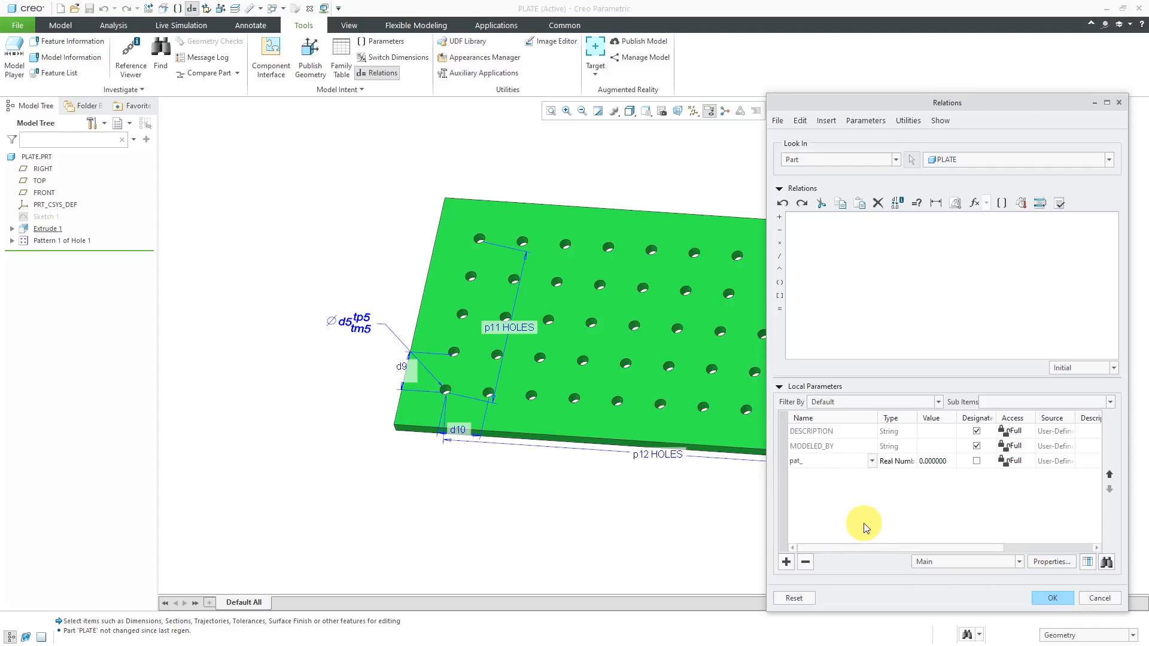
pyautogui.write('inst')
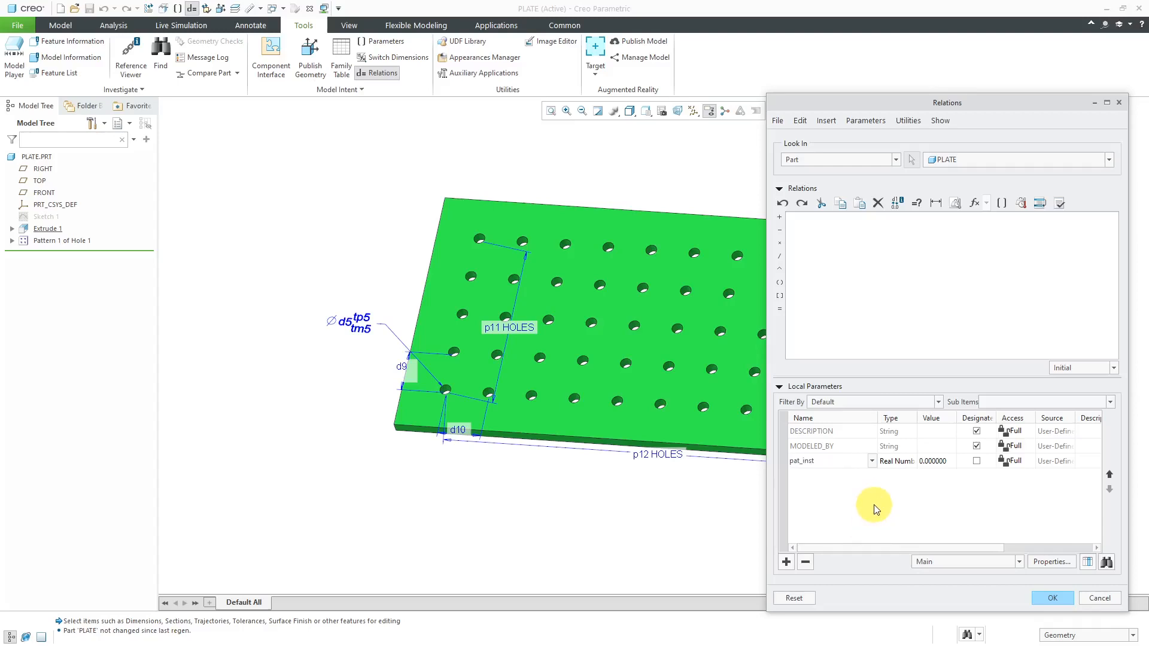
pyautogui.click(872, 461)
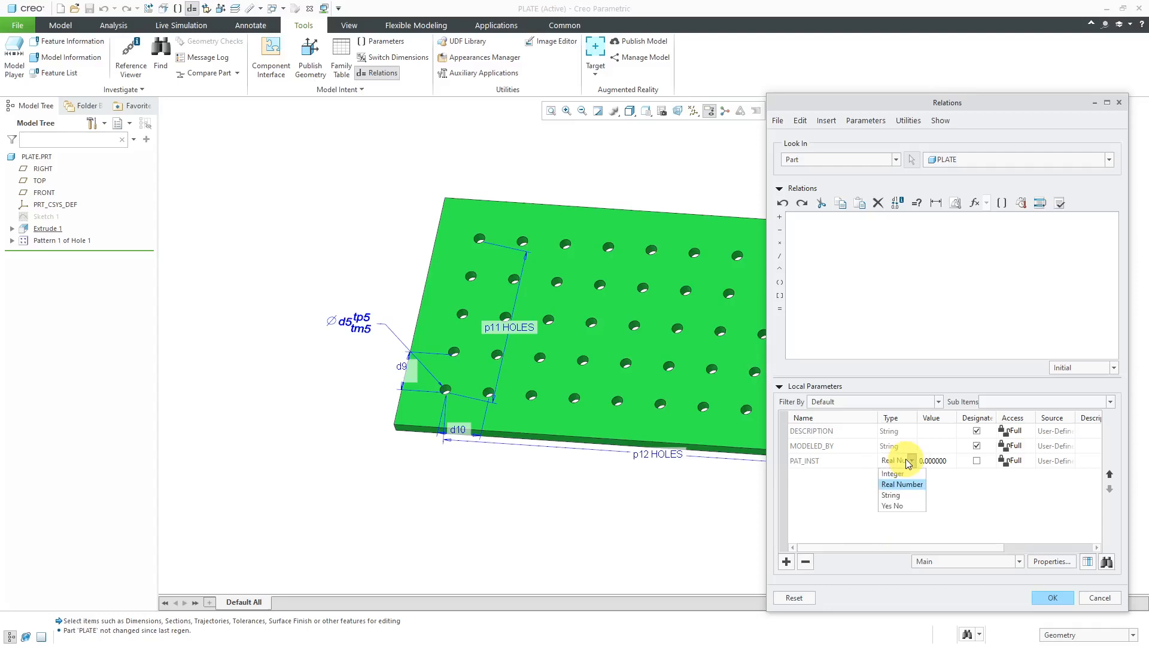
pyautogui.click(892, 473)
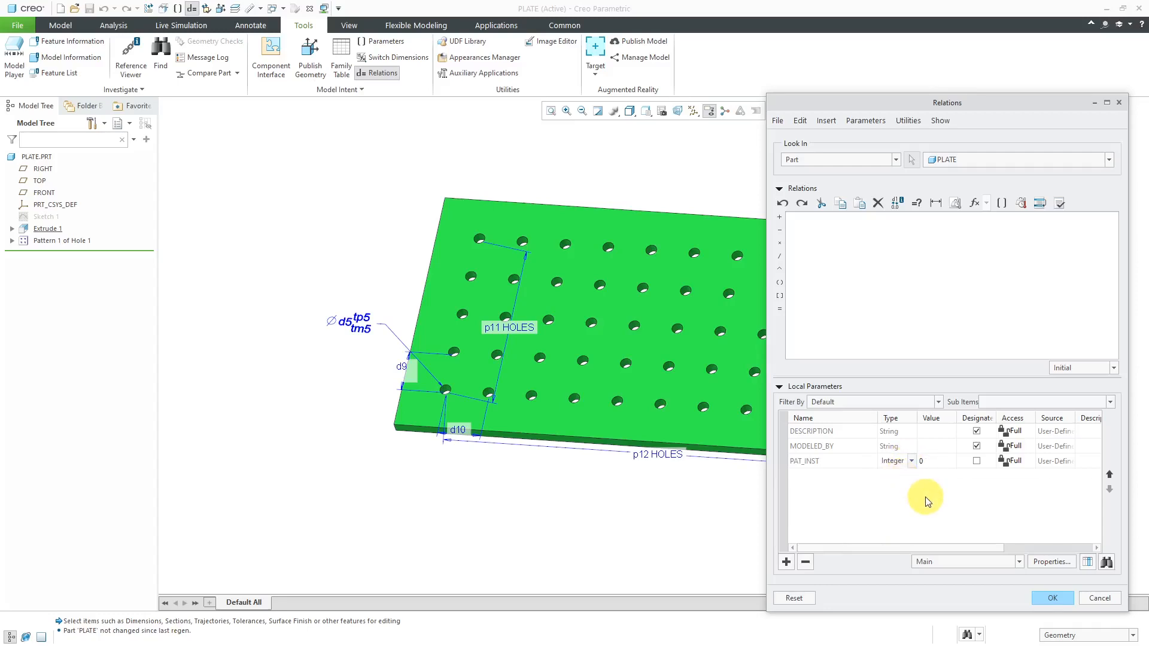
pyautogui.moveTo(855, 261)
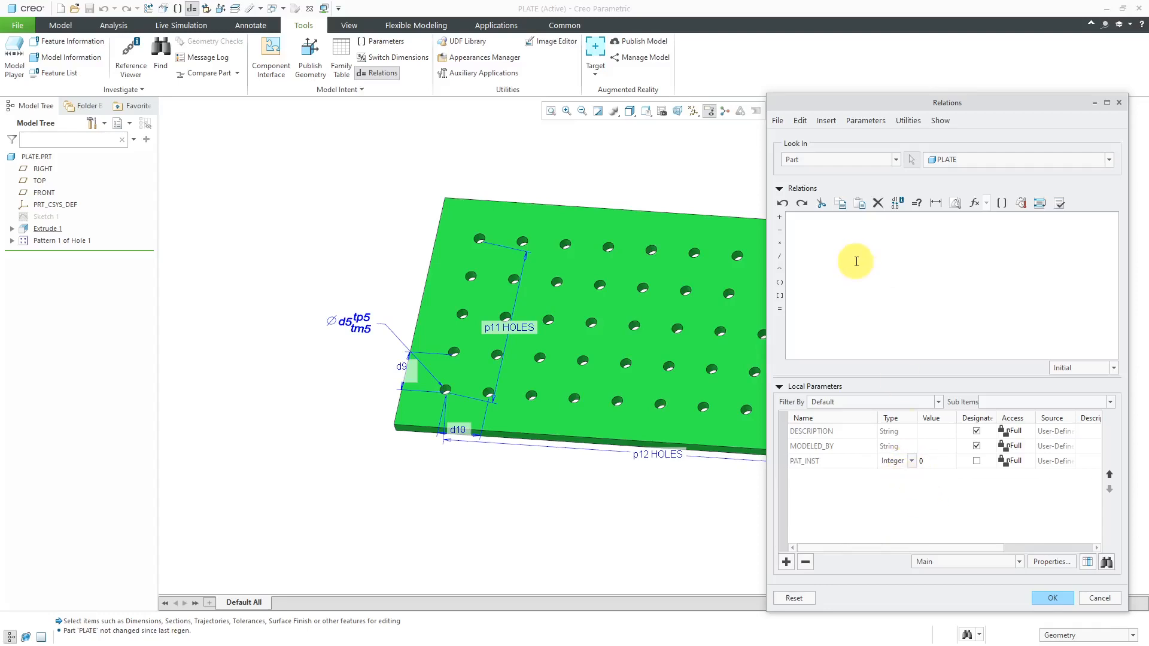
# Write the comment /* CALCULATE TOTAL NUMBER OF PATTERN INSTANCES
pyautogui.write('/*')
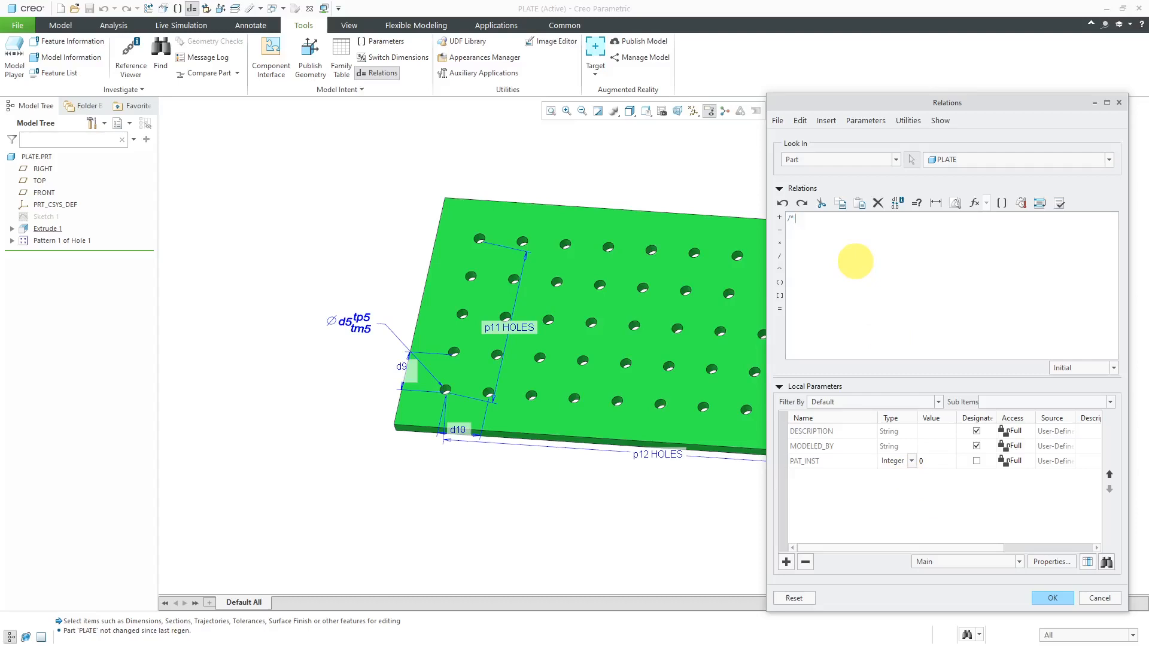
pyautogui.write('CALCU')
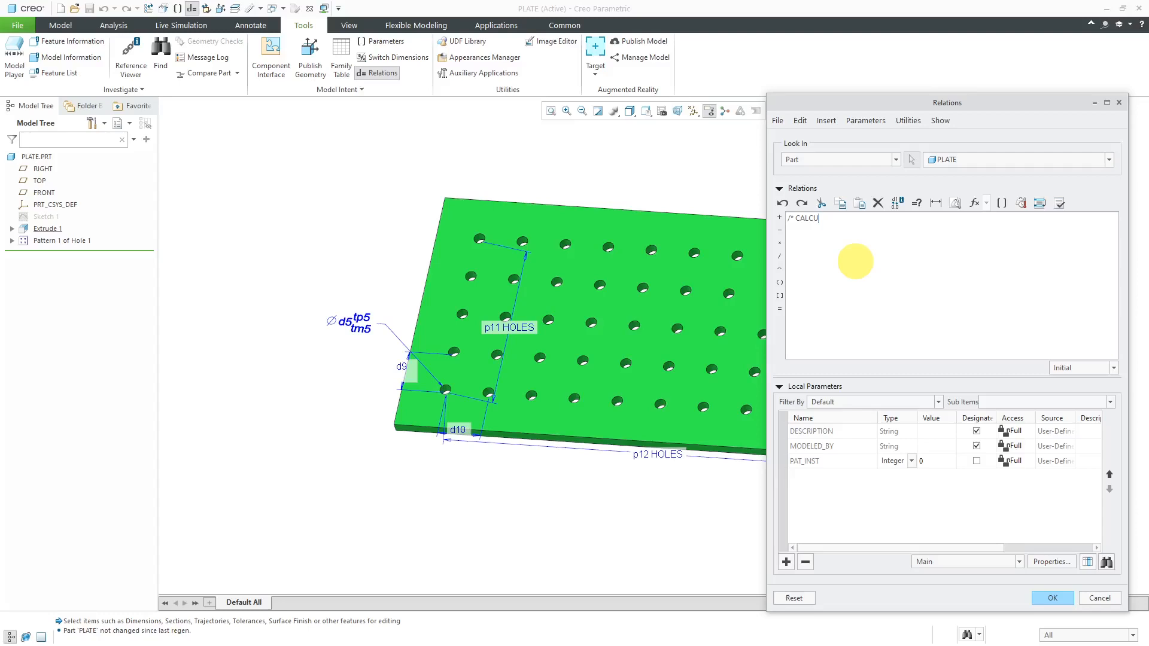
pyautogui.write('LATE TOTAL')
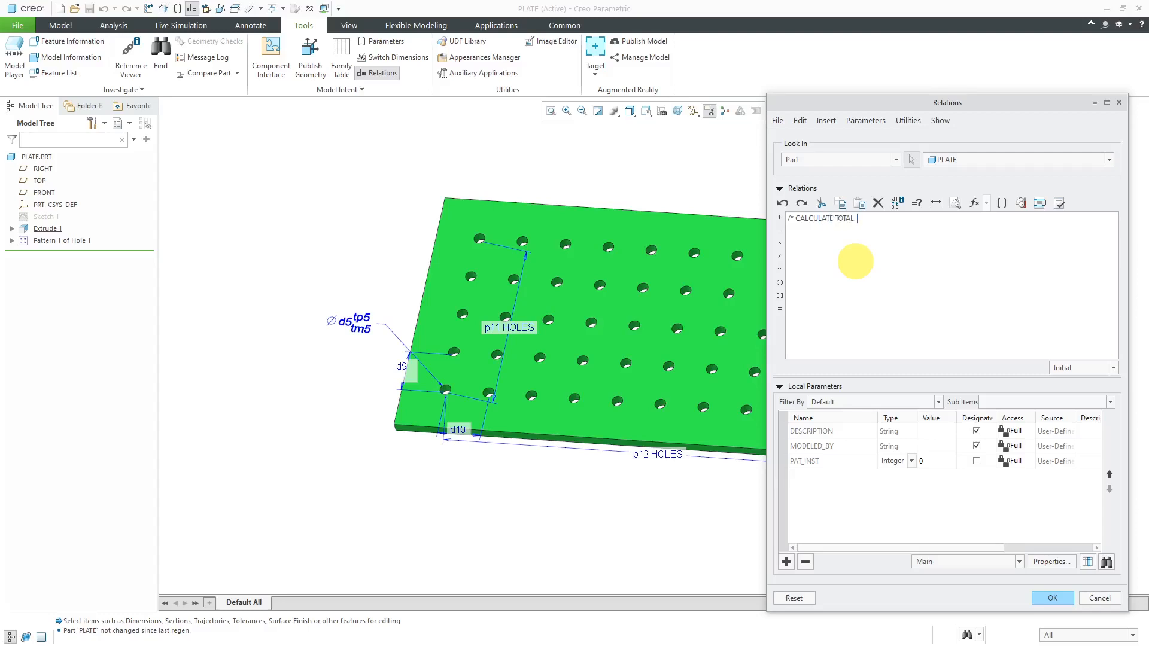
pyautogui.write('NUMBER OF')
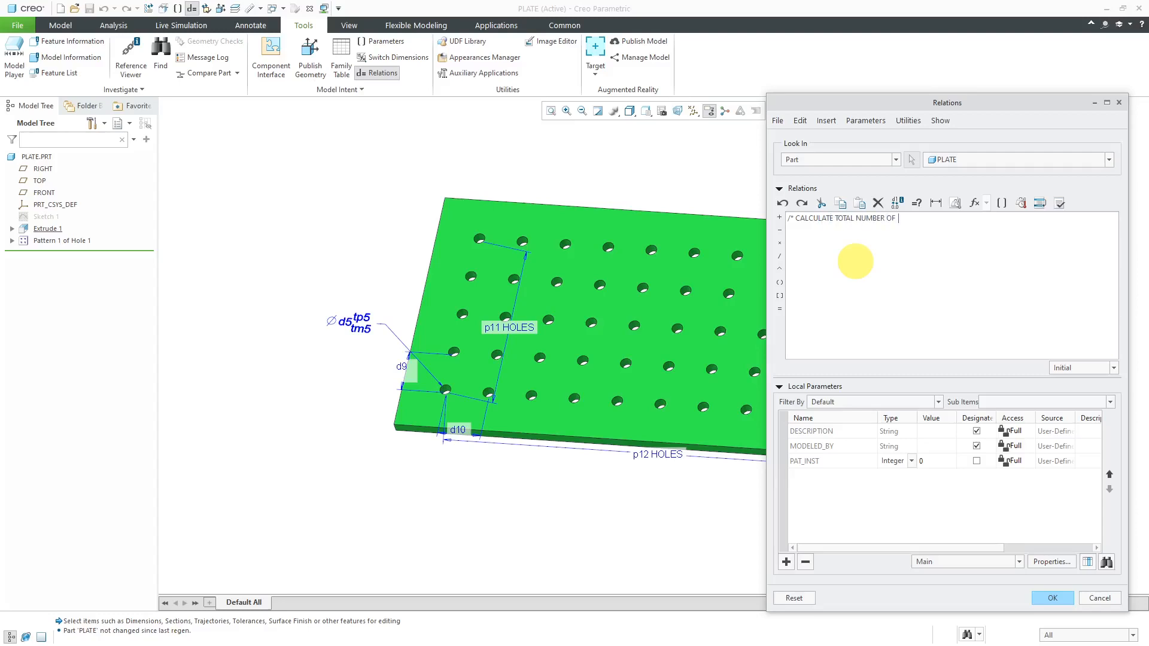
pyautogui.write('PATTERN INSTANCES')
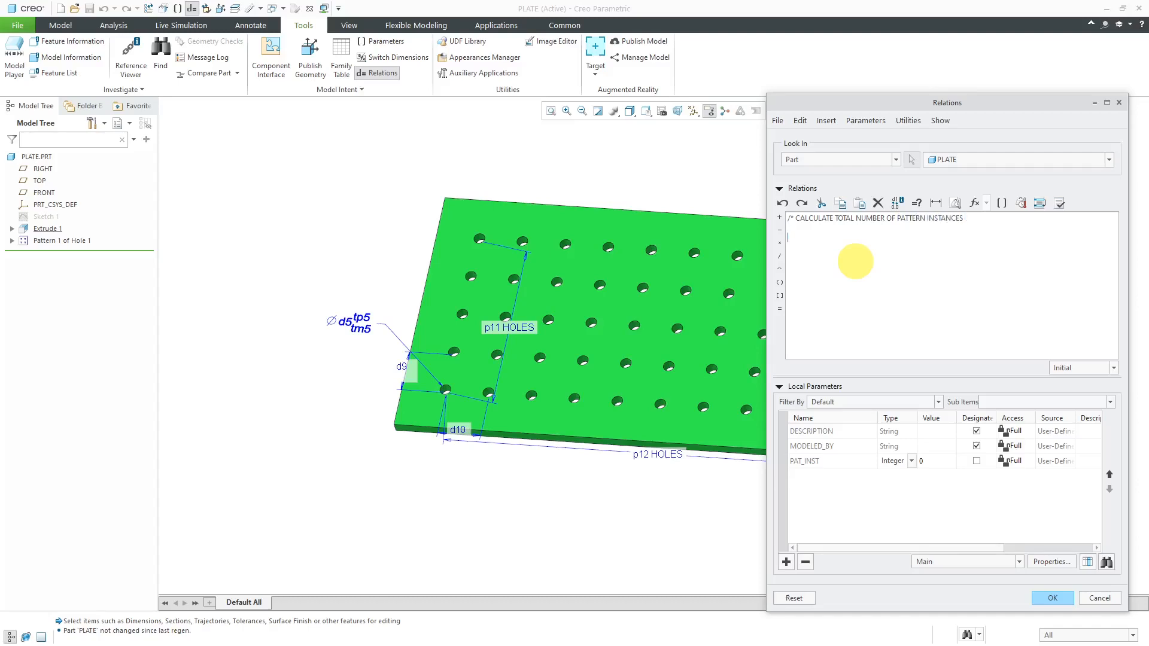
pyautogui.moveTo(1002, 203)
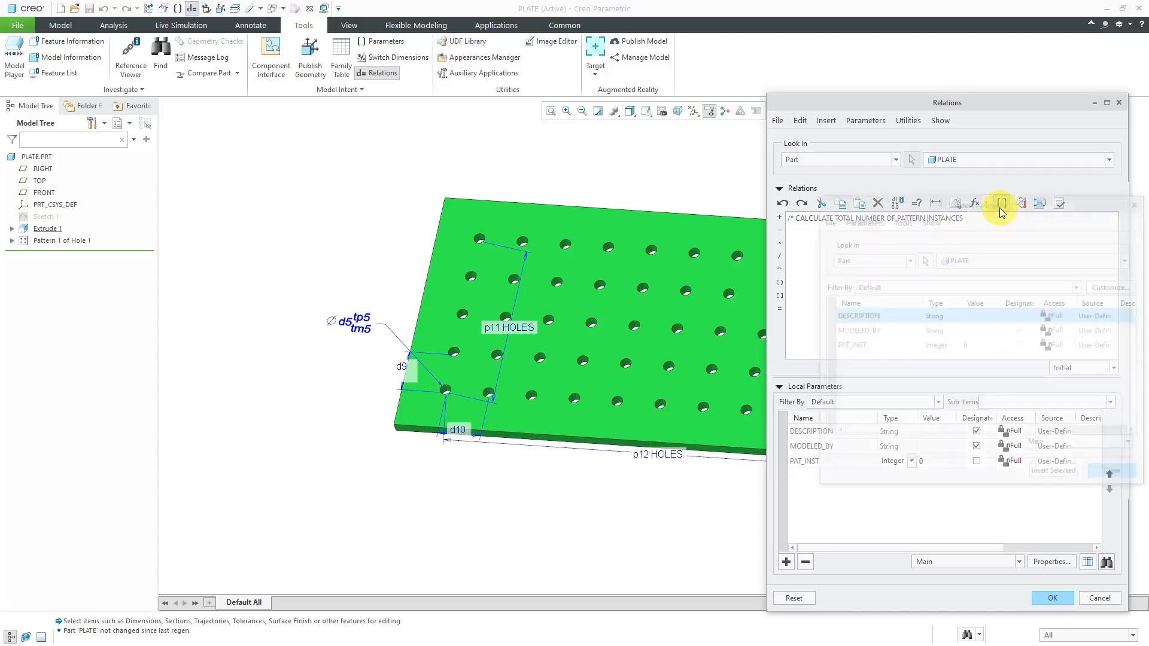
# Enter the relation PAT_INST = P11 * P12, verify it, and apply the relations
pyautogui.click(1002, 203)
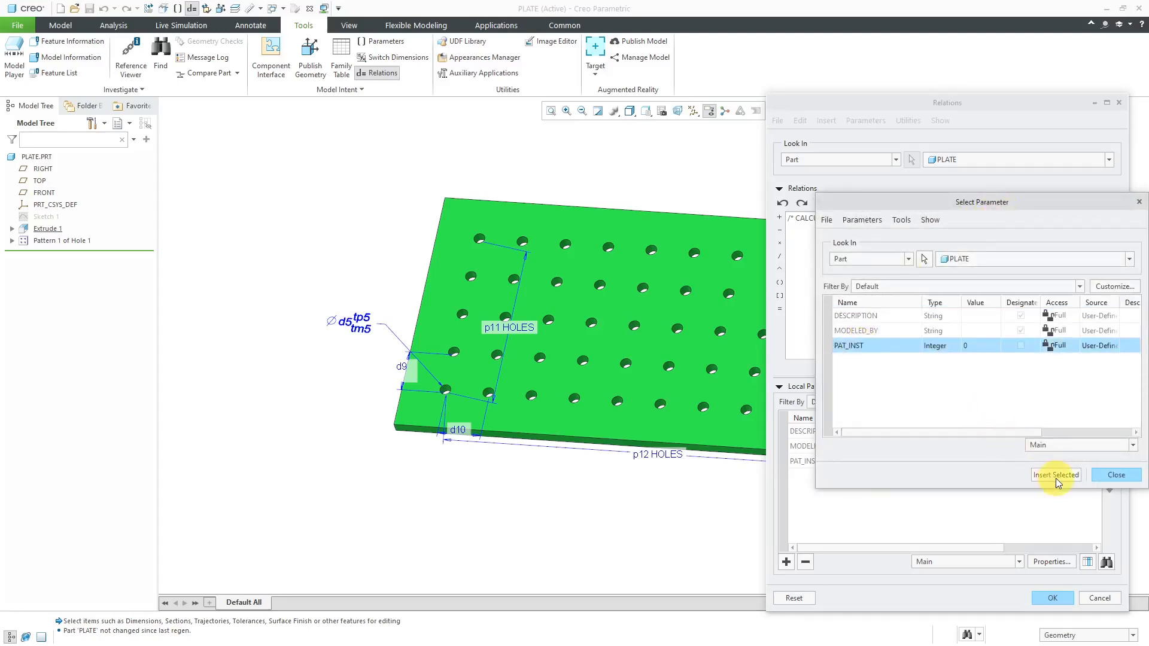
pyautogui.click(1055, 475)
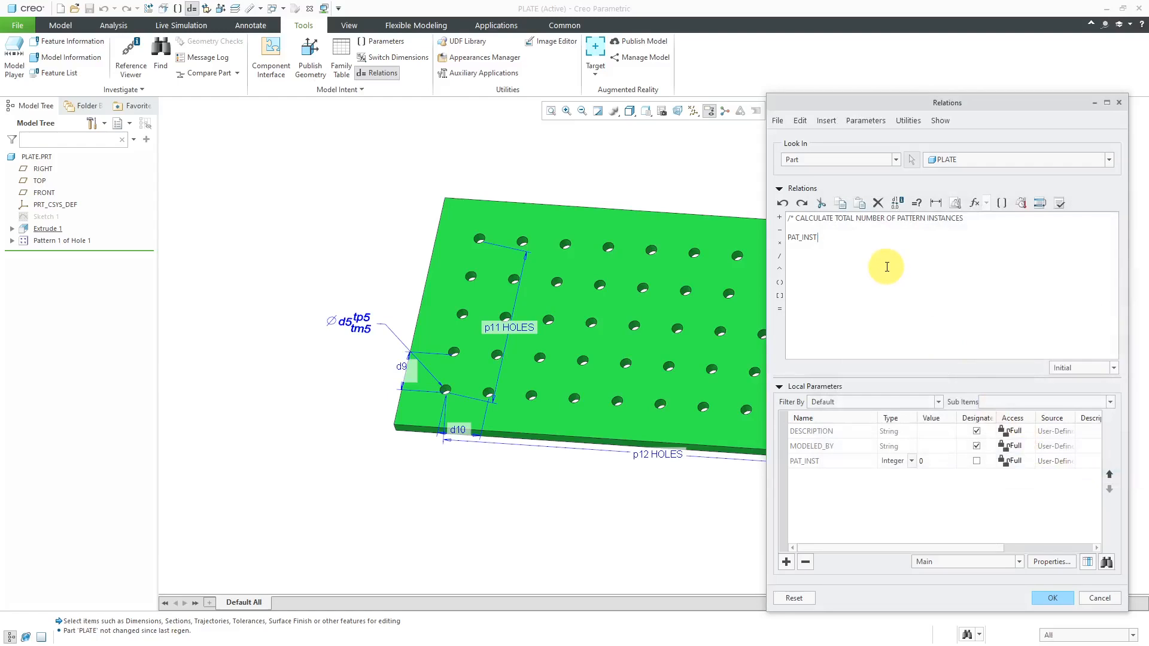
pyautogui.write('=')
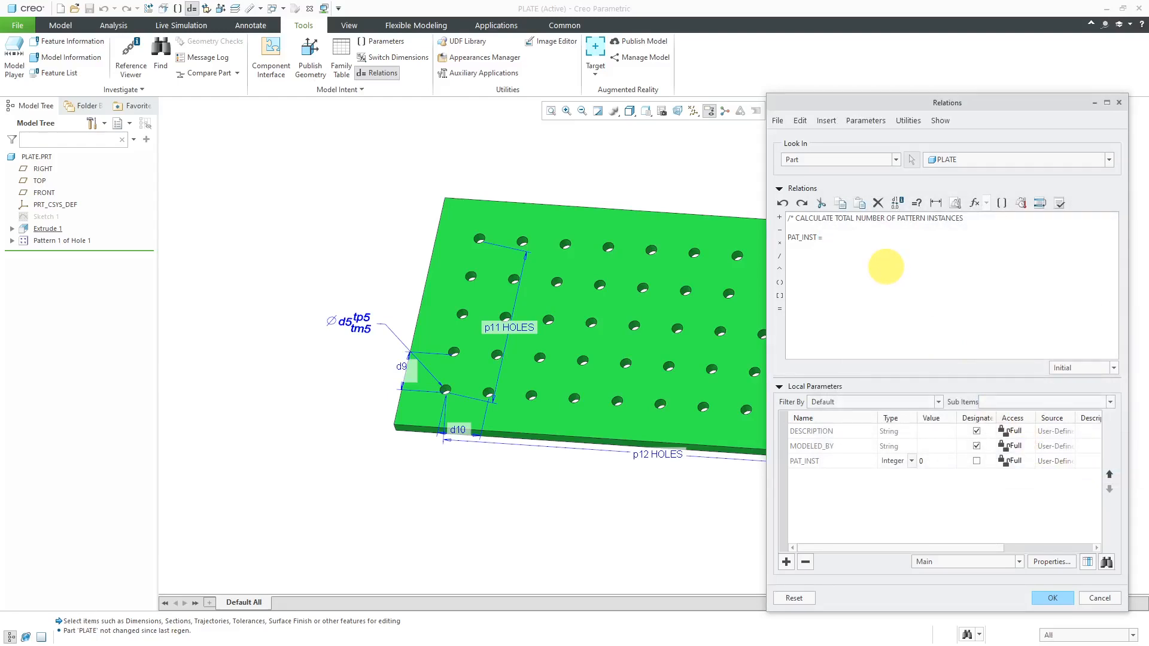
pyautogui.write('P')
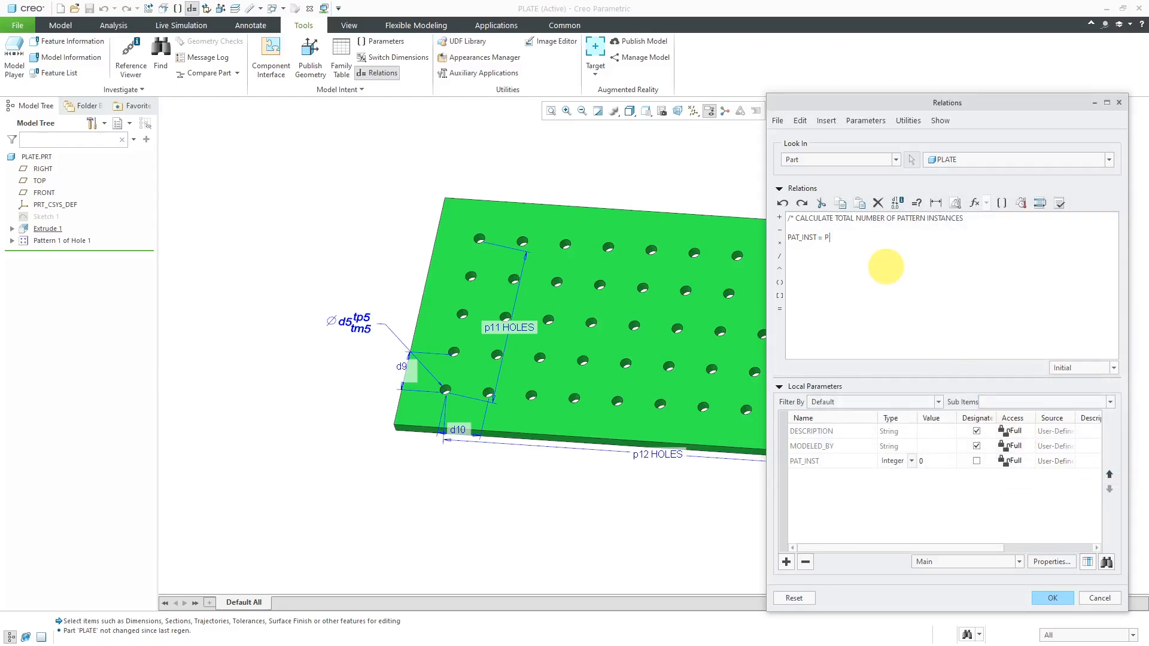
pyautogui.write('11 *')
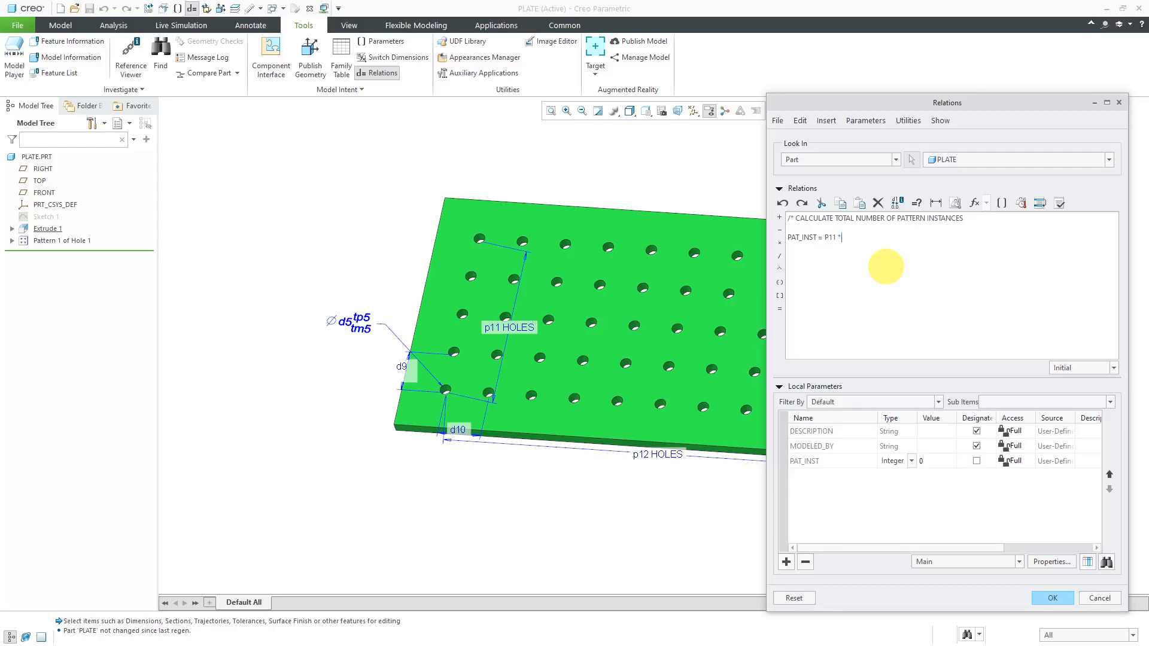
pyautogui.write('P12')
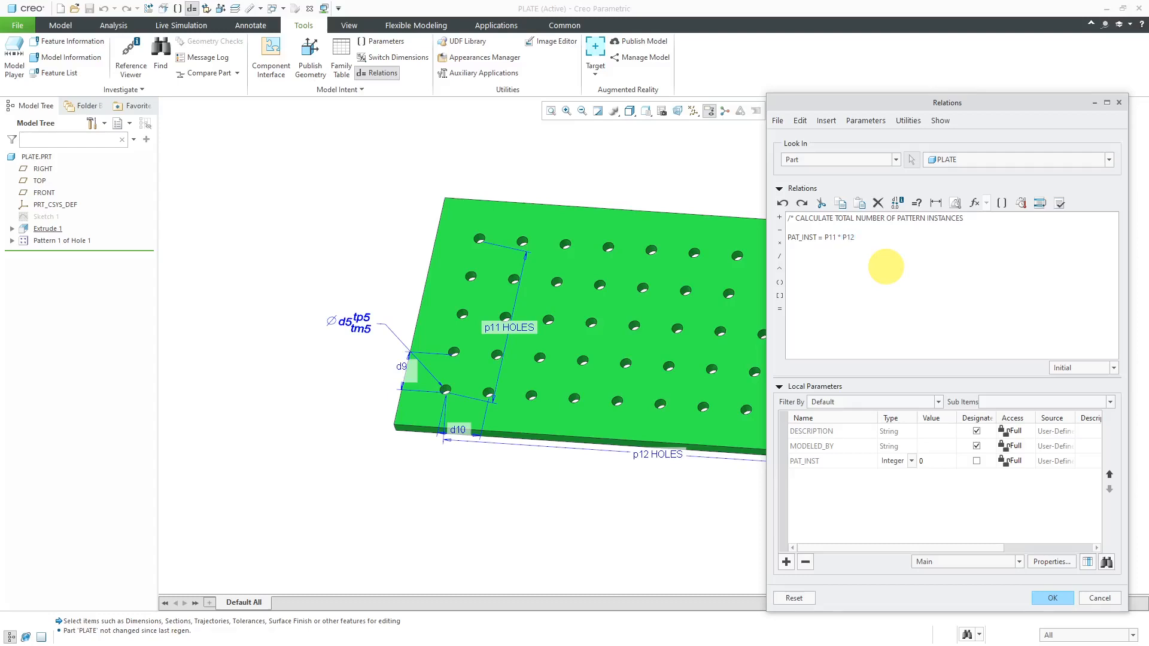
pyautogui.click(1058, 202)
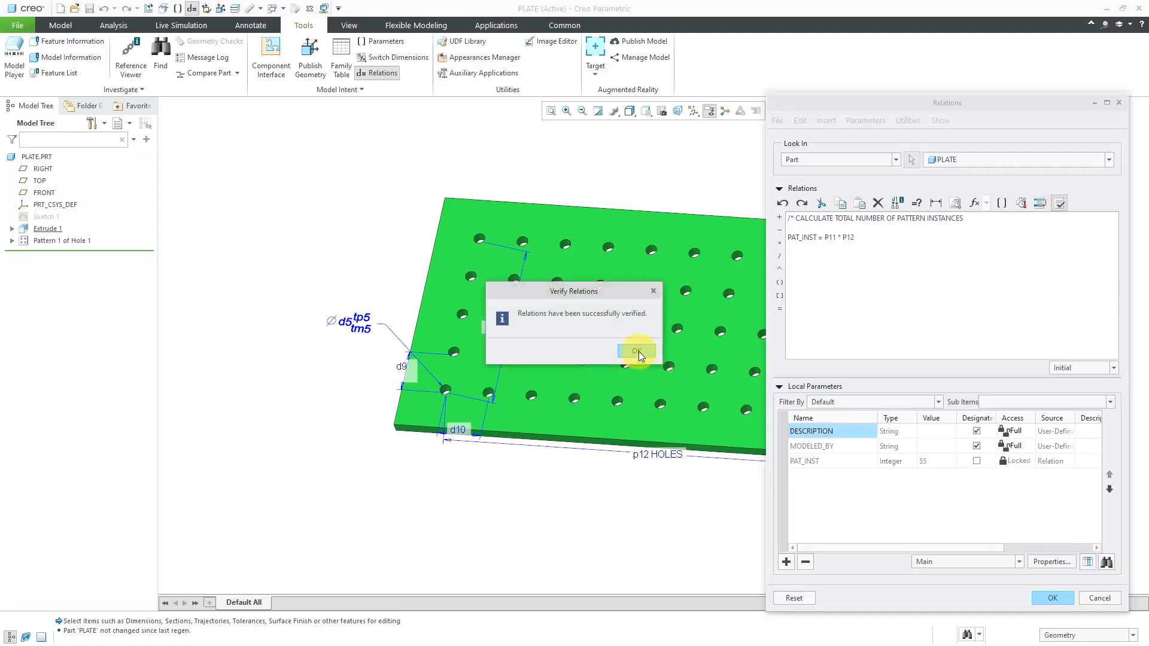
pyautogui.click(634, 352)
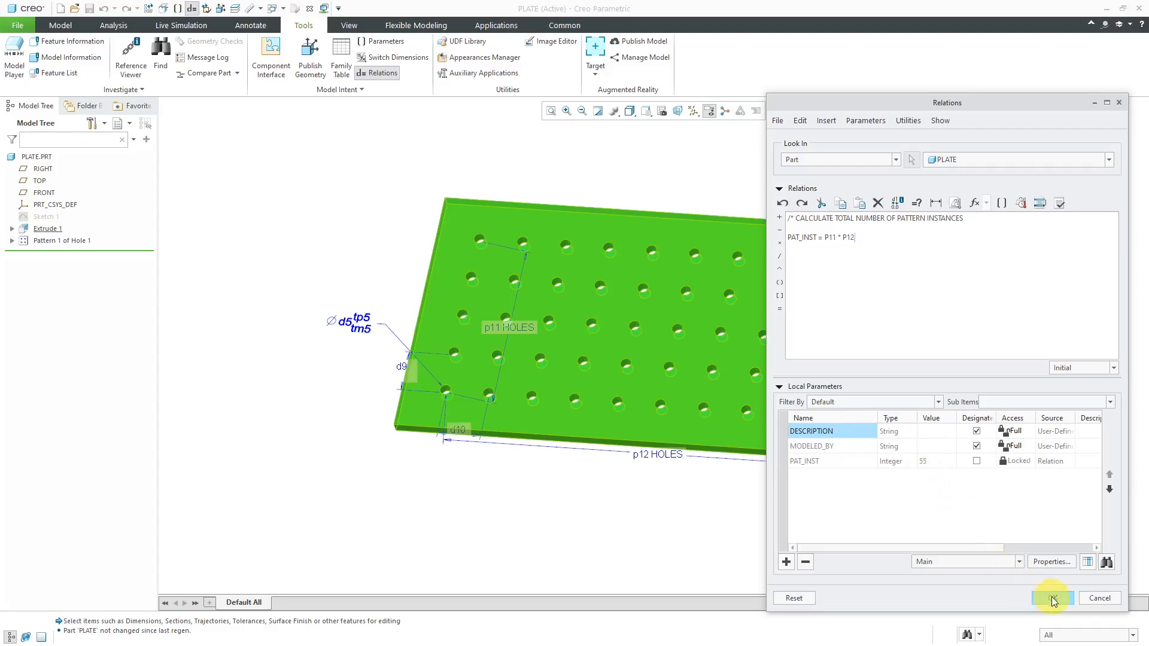
pyautogui.click(1051, 597)
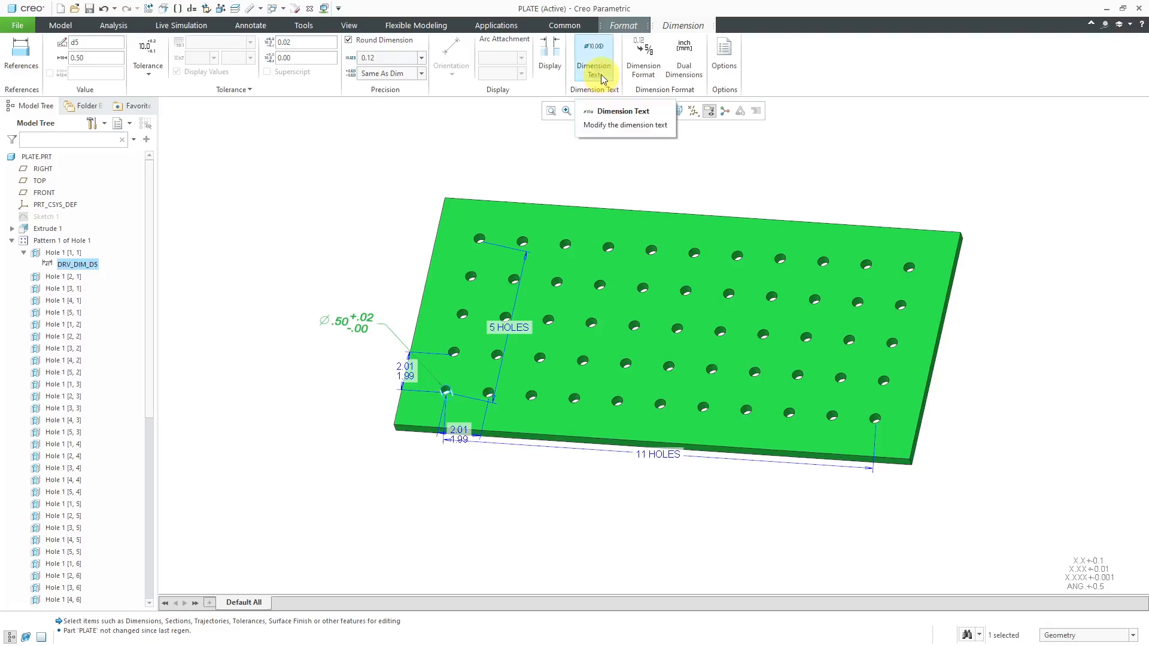
# Prepend &PAT_INST X to the diameter dimension text so it reads 55 X ⌀.50
pyautogui.click(594, 55)
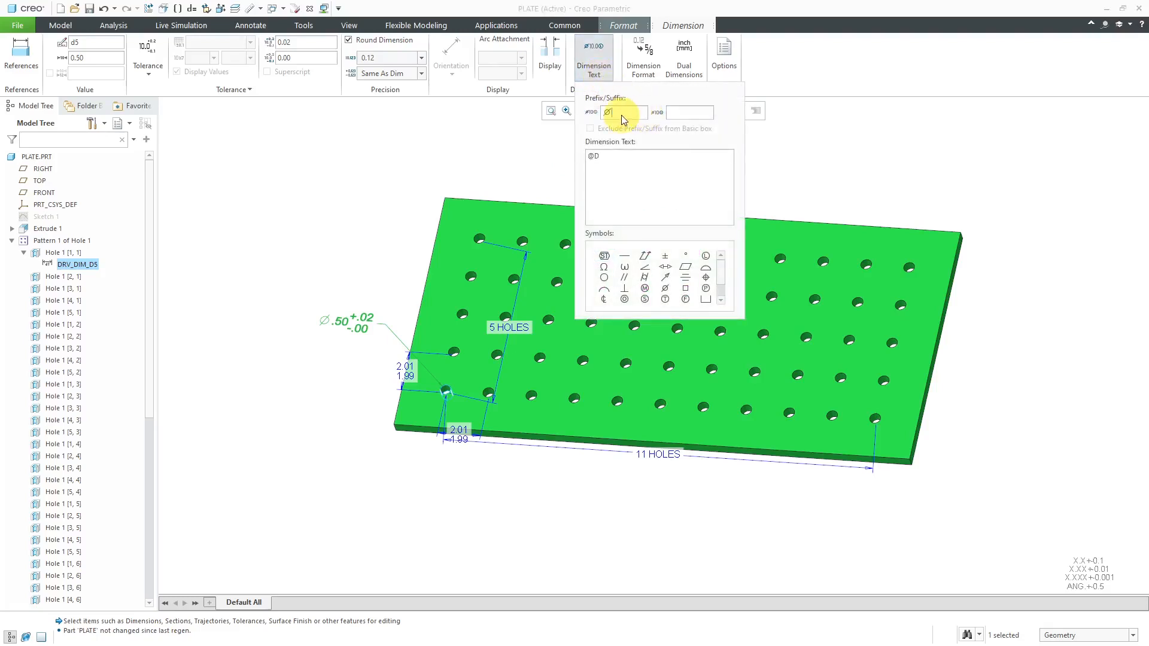
pyautogui.moveTo(665, 219)
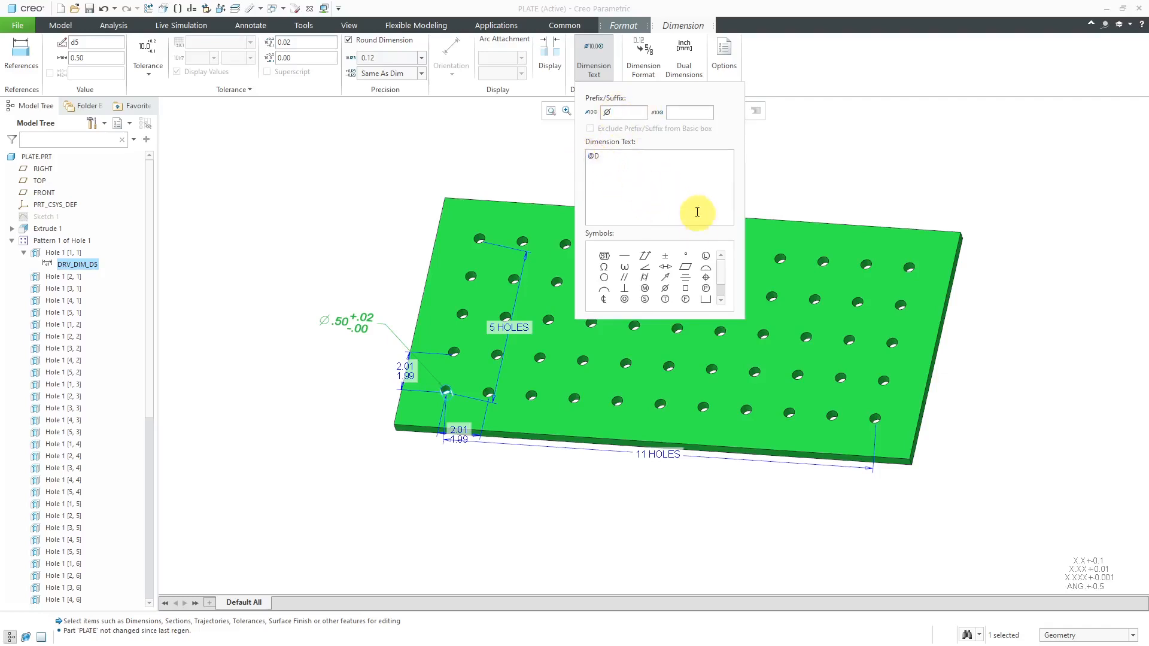
pyautogui.moveTo(683, 208)
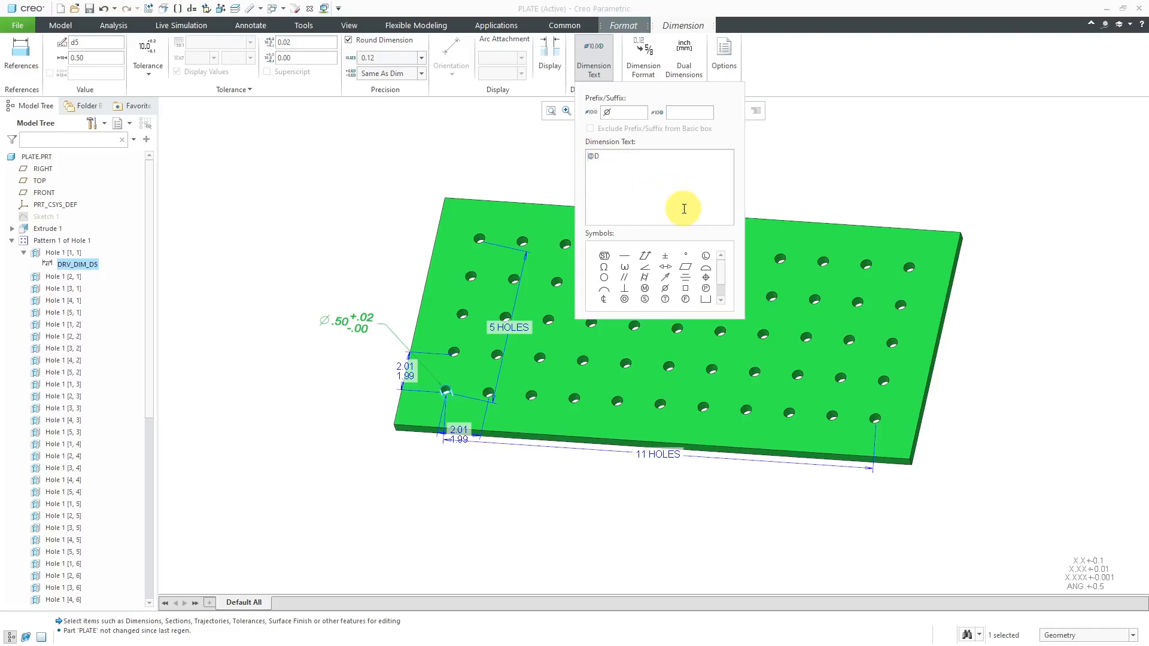
pyautogui.moveTo(682, 208)
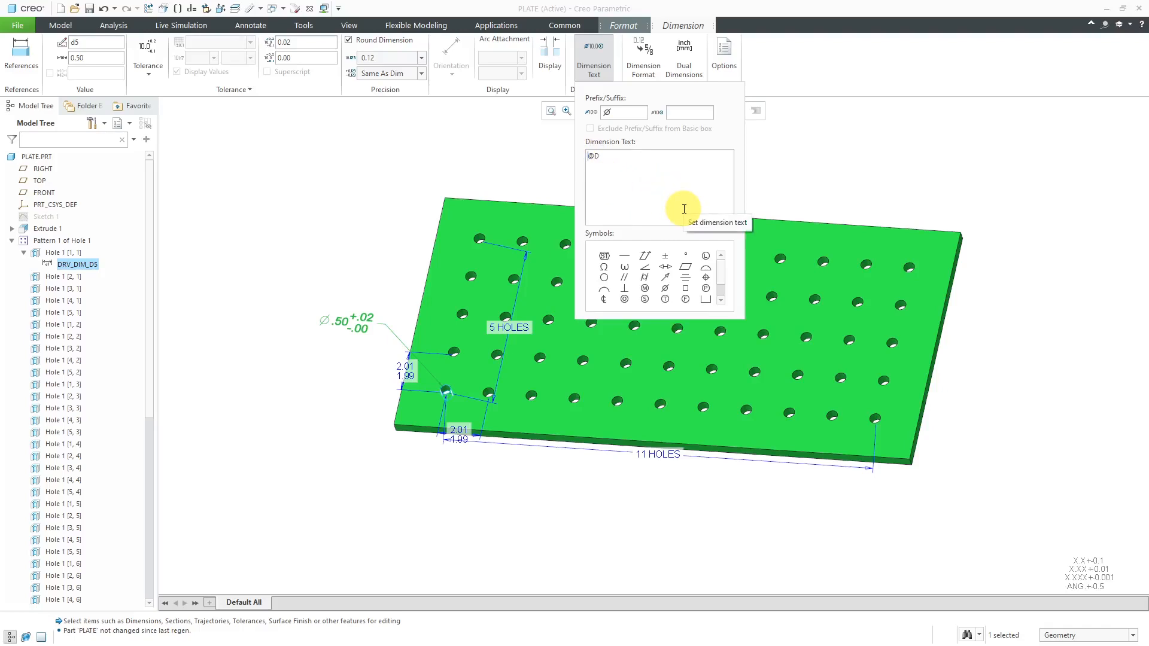
pyautogui.write('&')
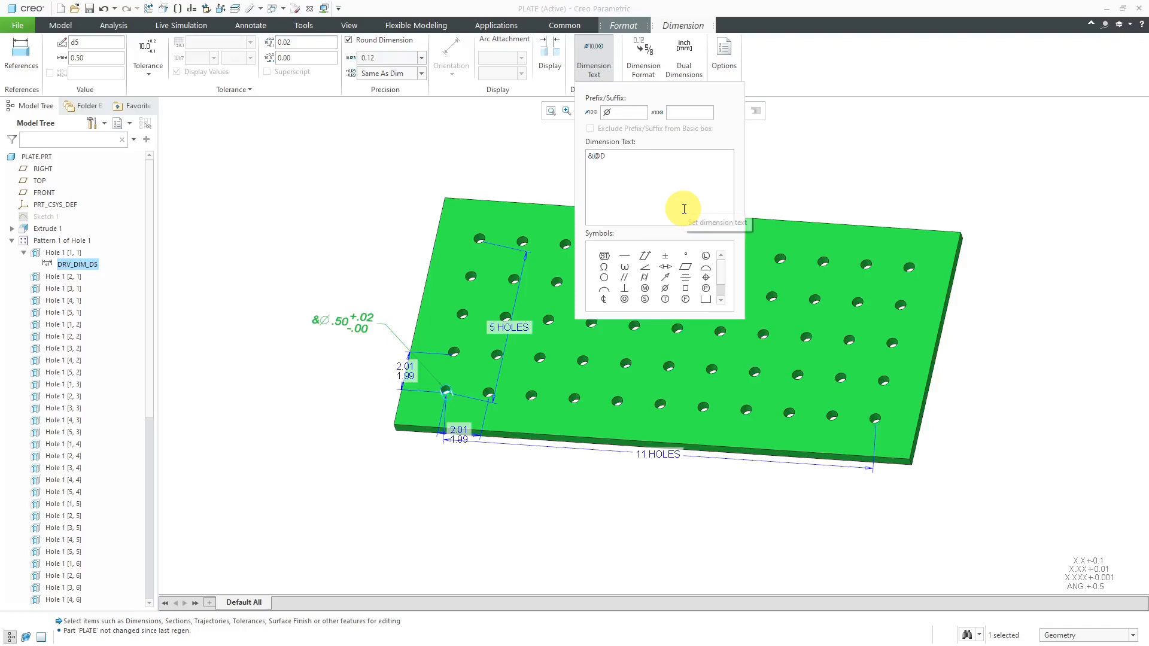
pyautogui.write('PAT_INST X')
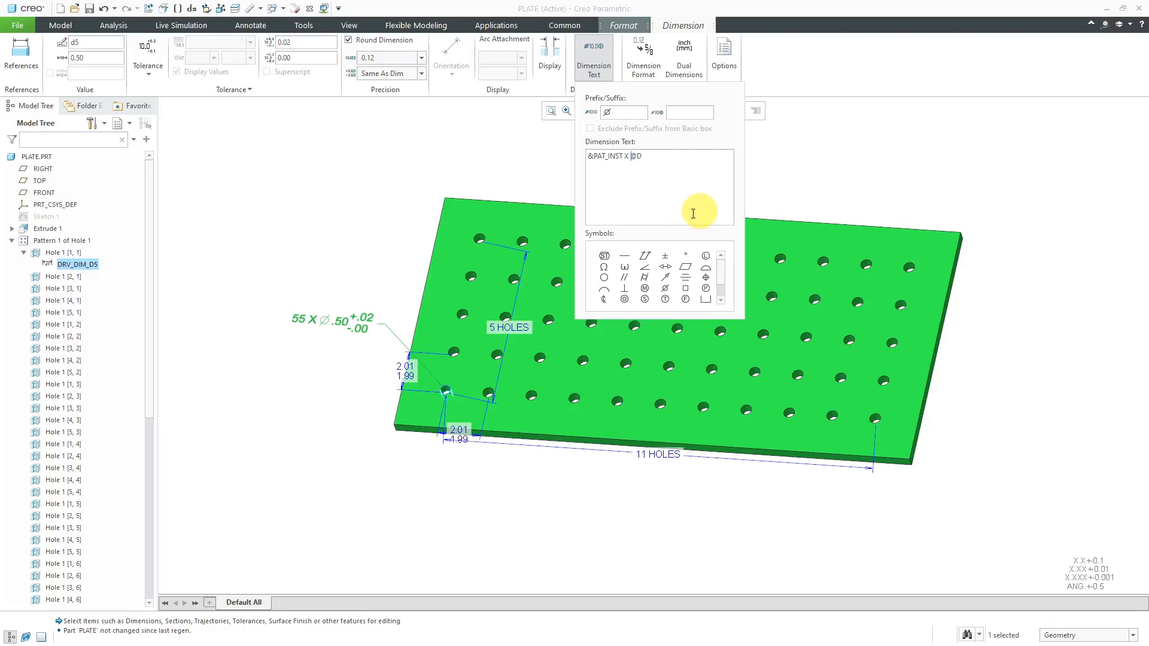
pyautogui.moveTo(513, 165)
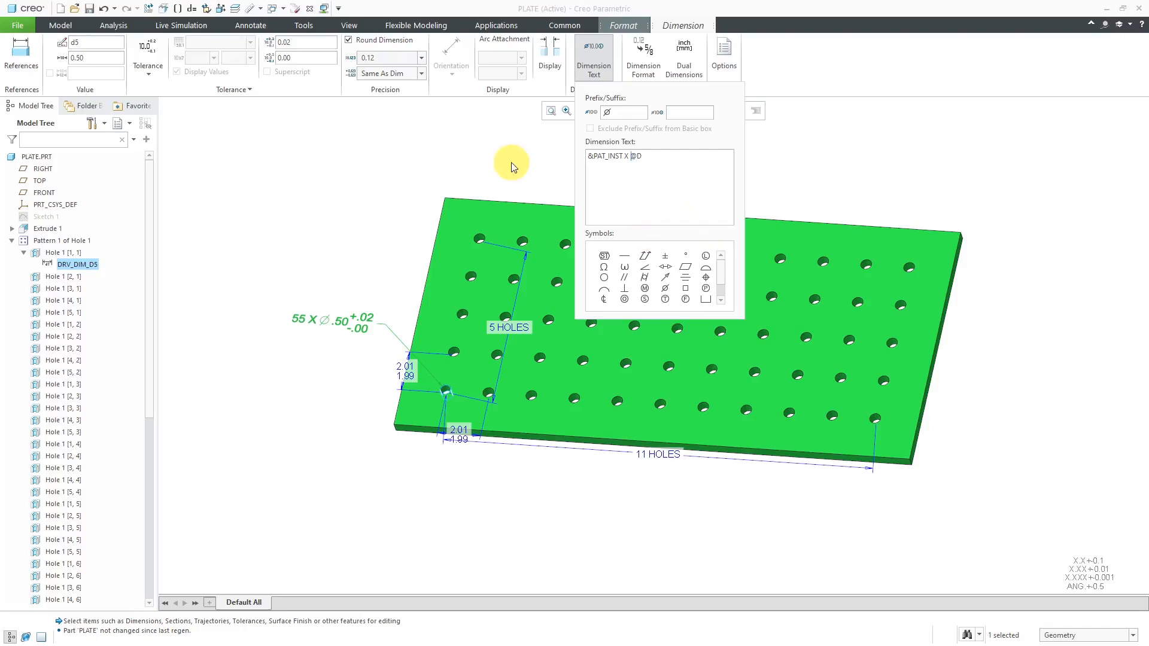
pyautogui.click(303, 25)
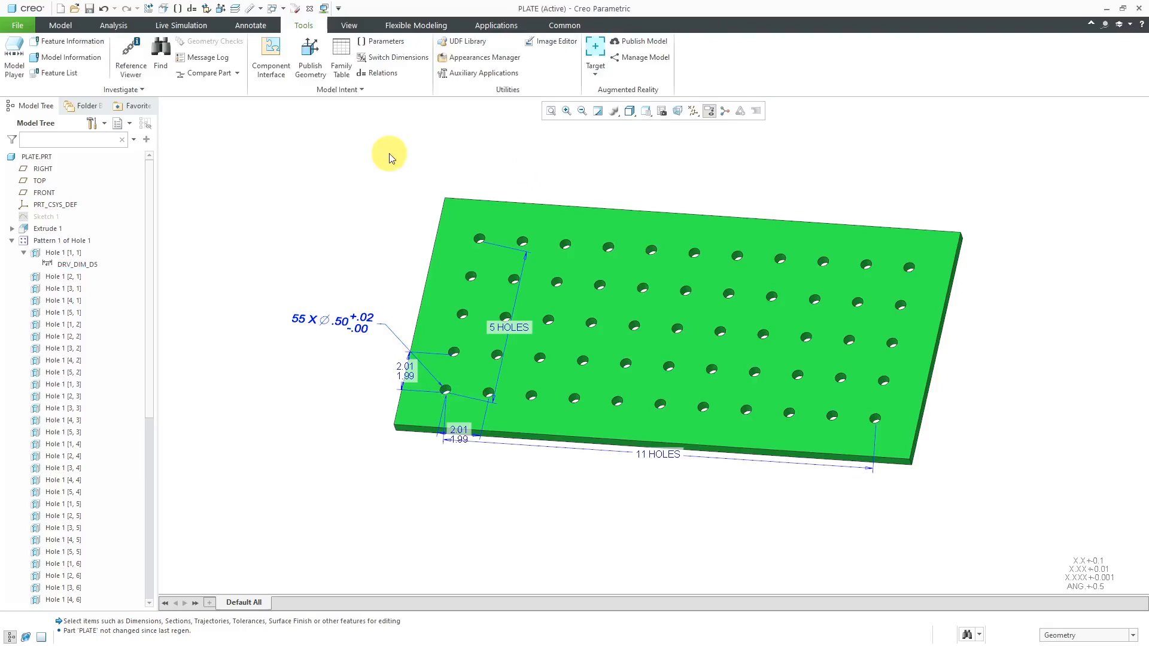
pyautogui.moveTo(381, 161)
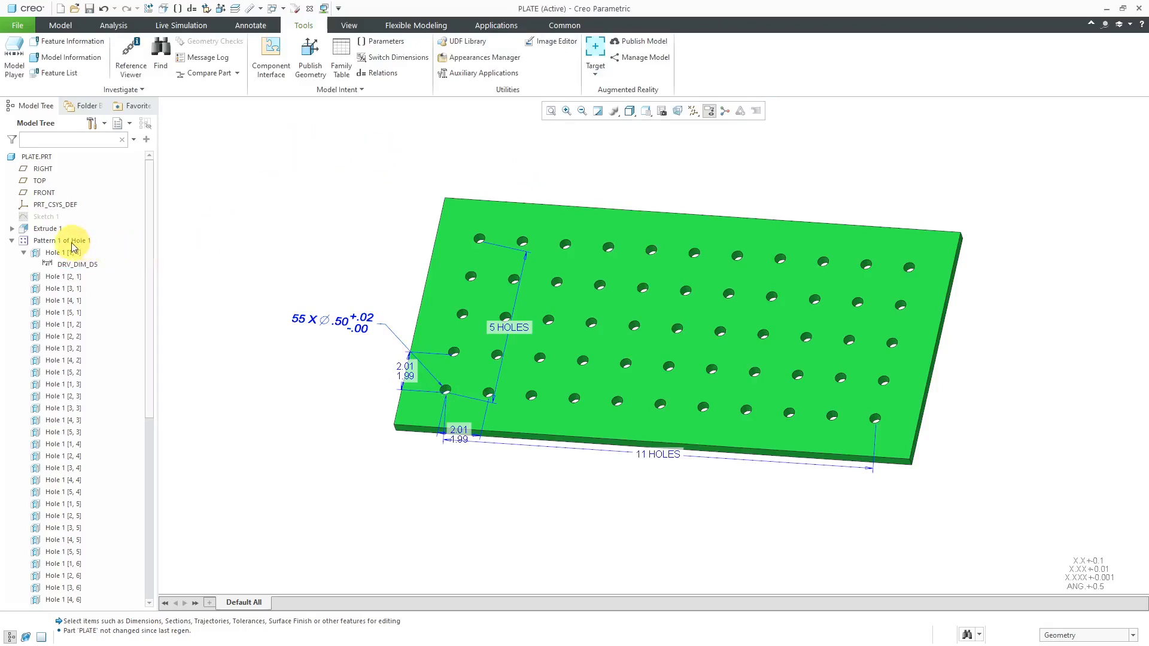
# Redefine the hole pattern to 4 by 10 members so the callout reads 40 X ⌀.50
pyautogui.click(63, 241)
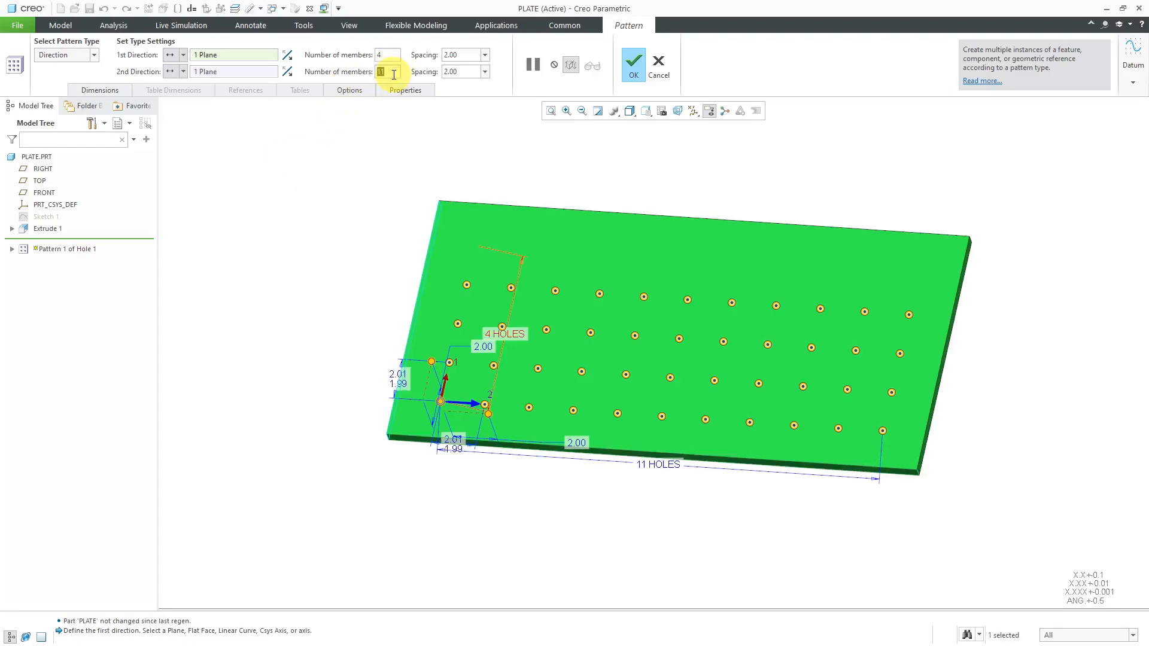
pyautogui.write('10')
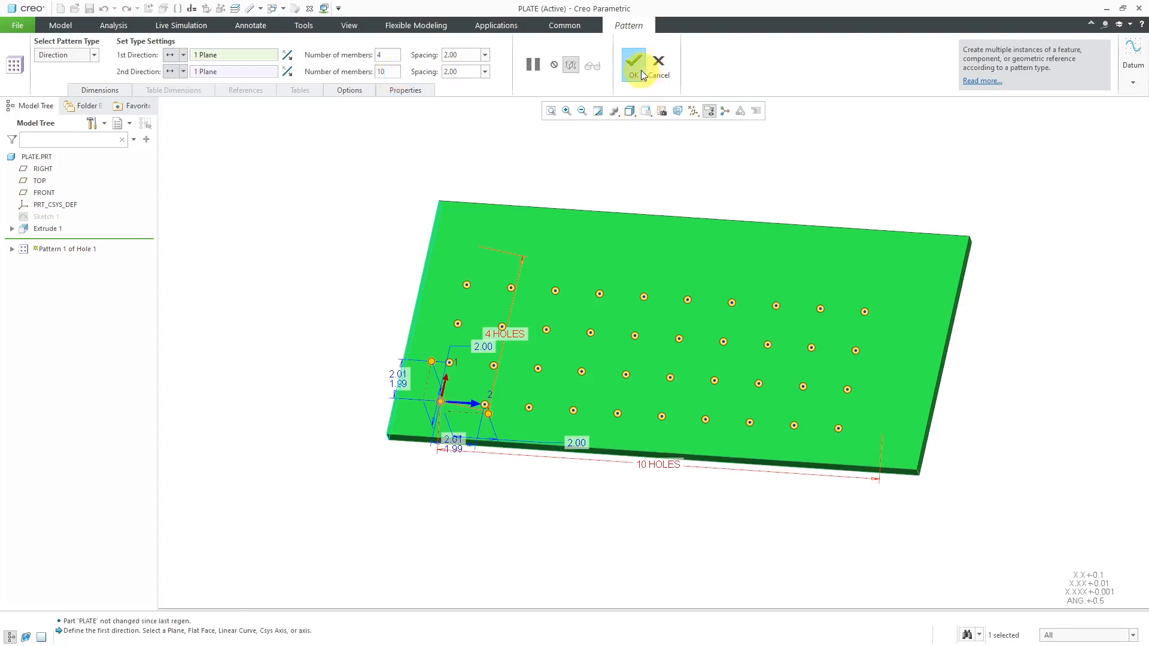
pyautogui.click(633, 65)
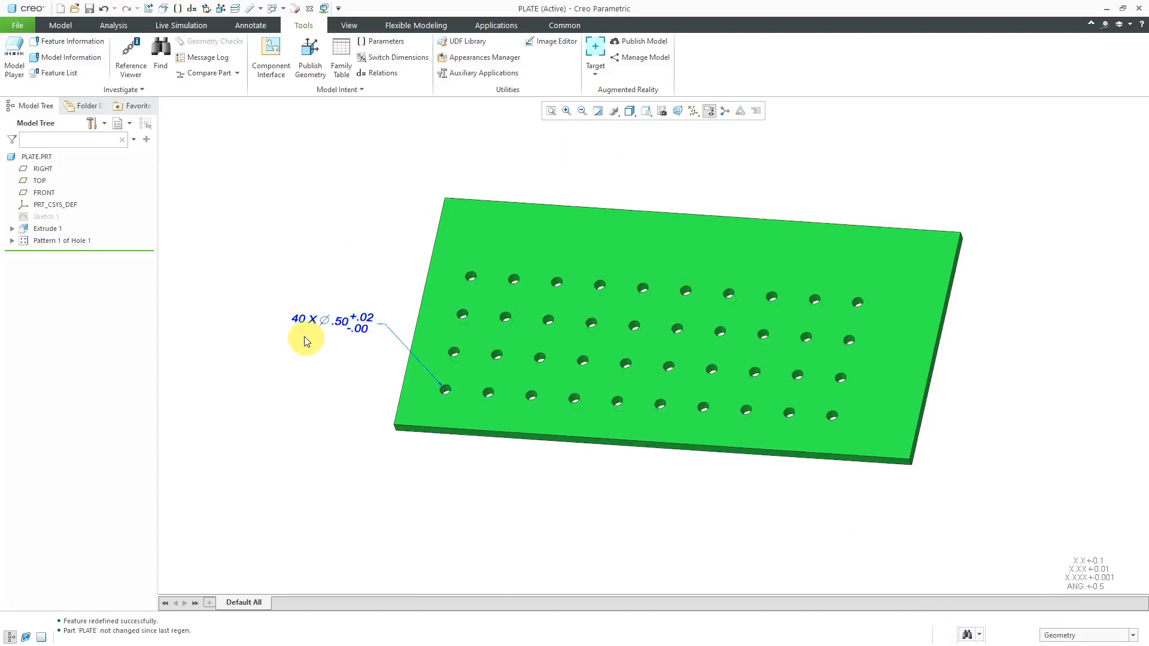
pyautogui.moveTo(298, 368)
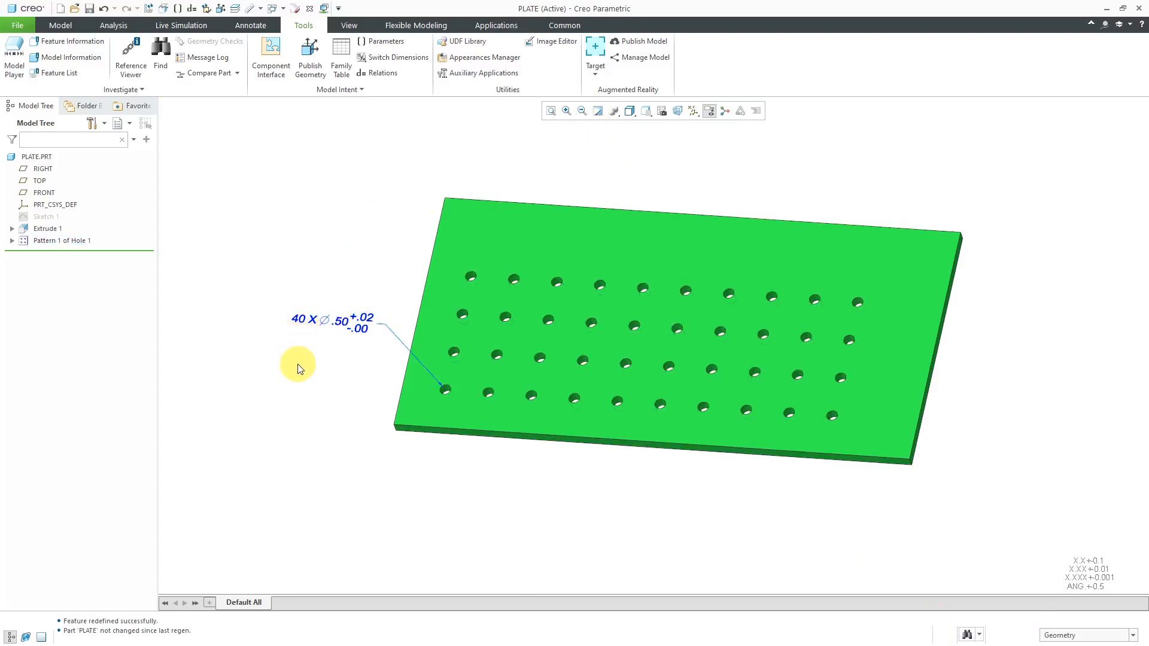
# Redefine the hole pattern's first direction to 5 members, giving five rows of ten
pyautogui.click(62, 241)
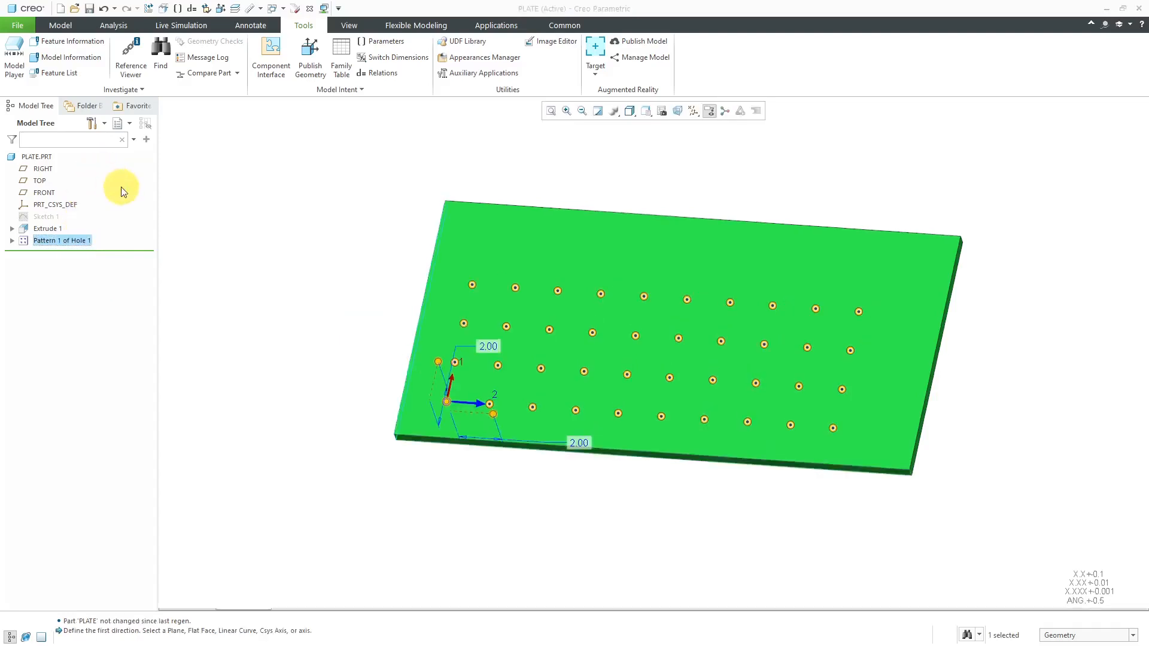
pyautogui.doubleClick(62, 241)
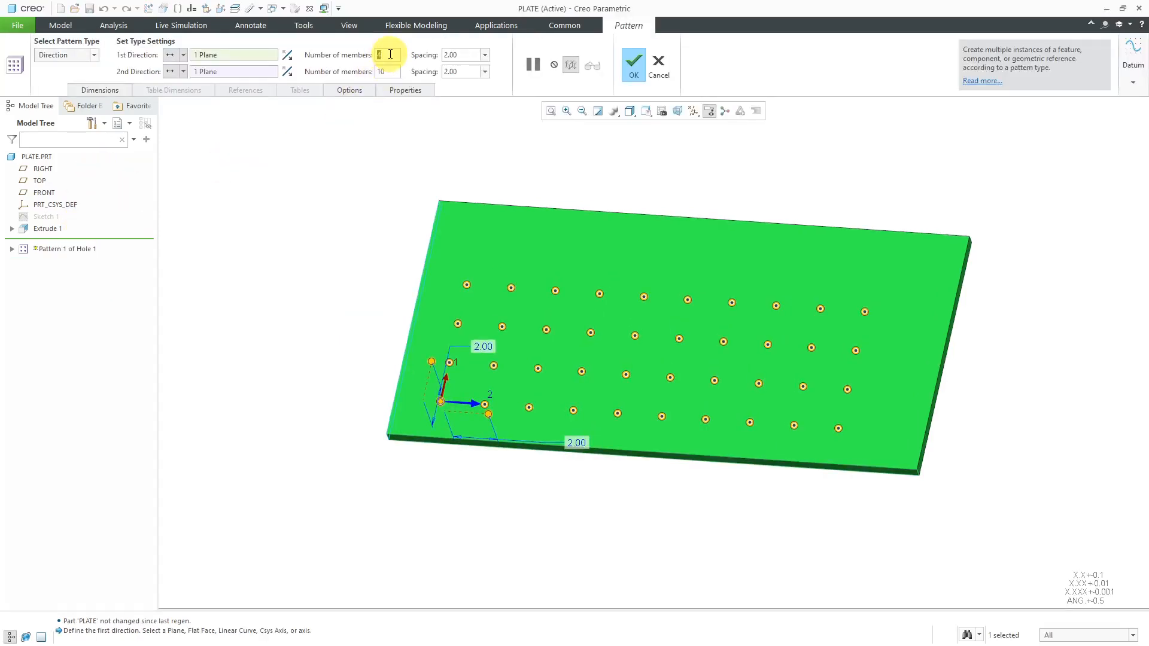
pyautogui.write('5')
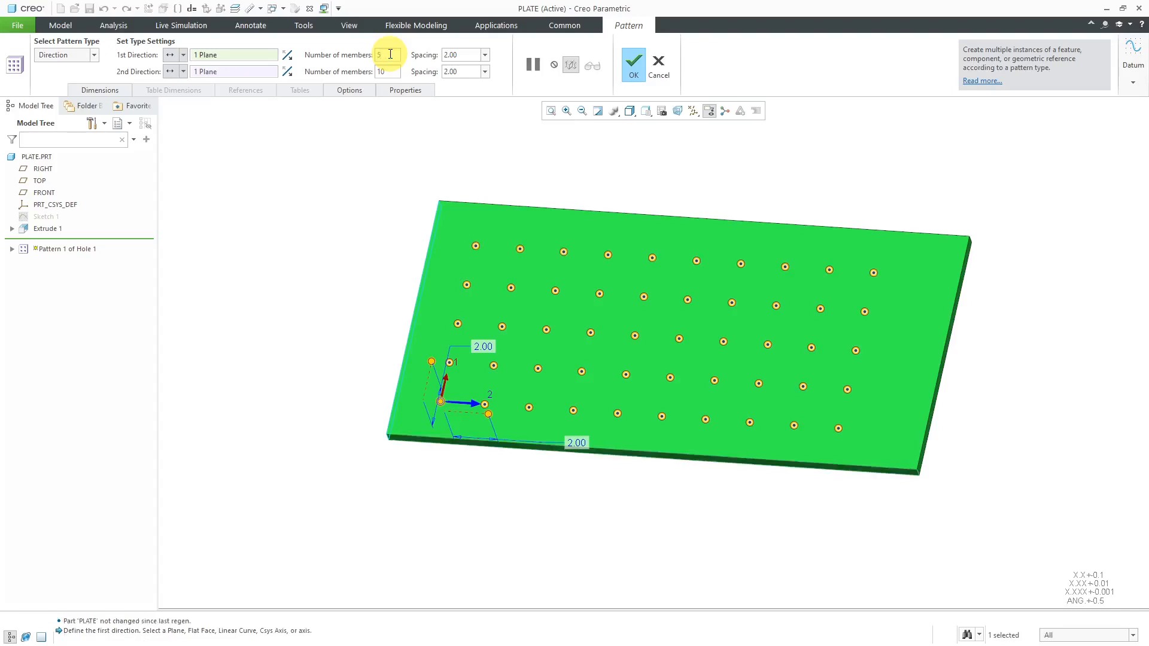
pyautogui.click(632, 65)
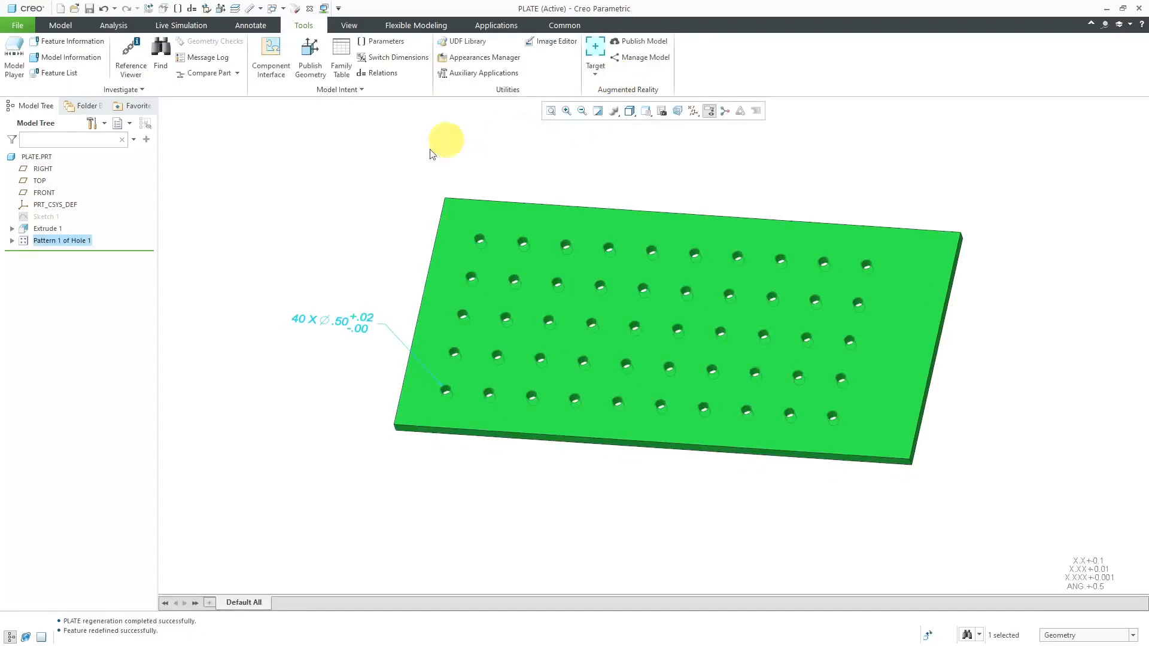